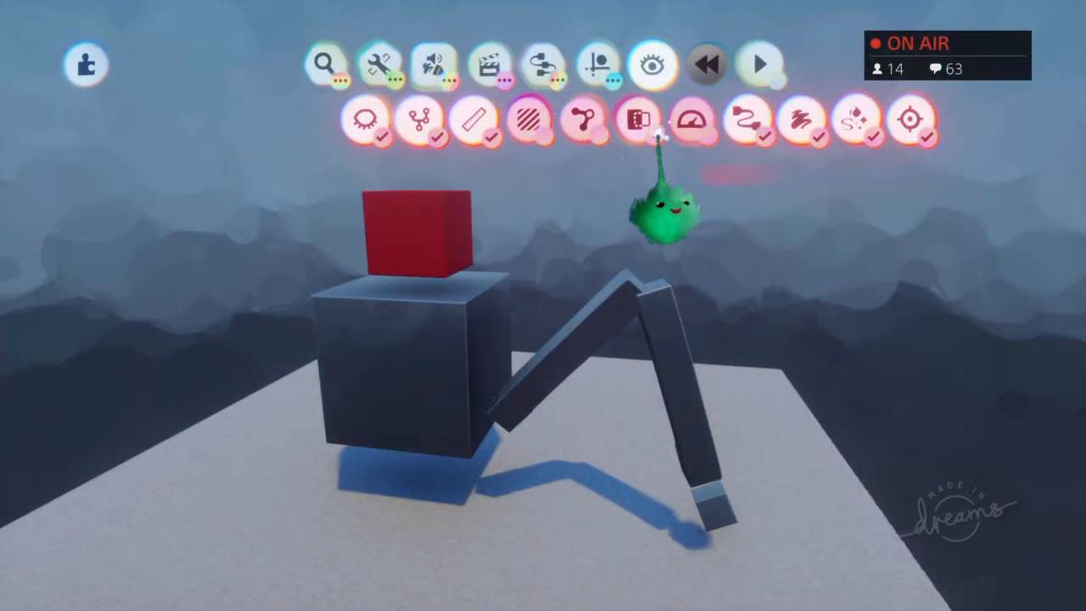
Step: Choose the Timeline gadget from the Animation gadgets row for the robot scene
{"action": "left_click", "coordinate": [584, 118]}
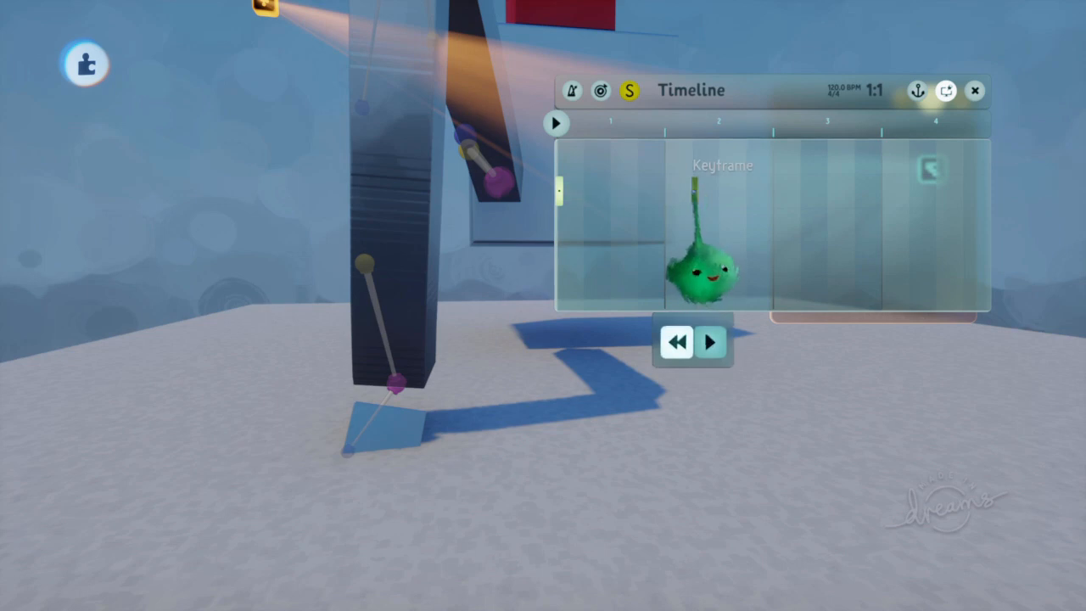
Step: Drop a keyframe into the timeline, size its clip, and start recording a leg pose
{"action": "left_click", "coordinate": [711, 341]}
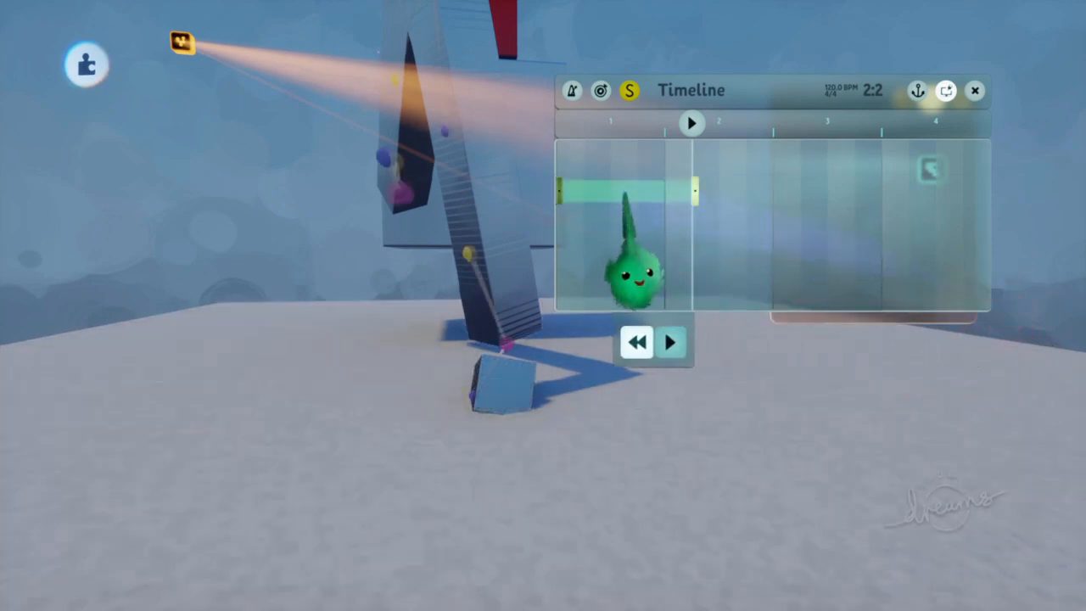
{"action": "left_click", "coordinate": [672, 343]}
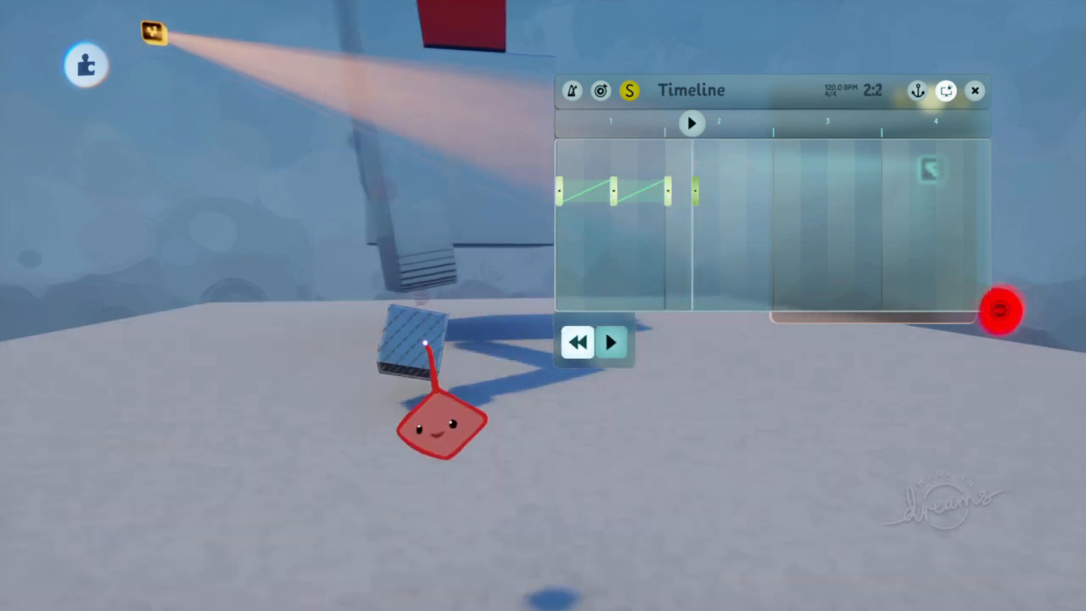
{"action": "left_click", "coordinate": [613, 342]}
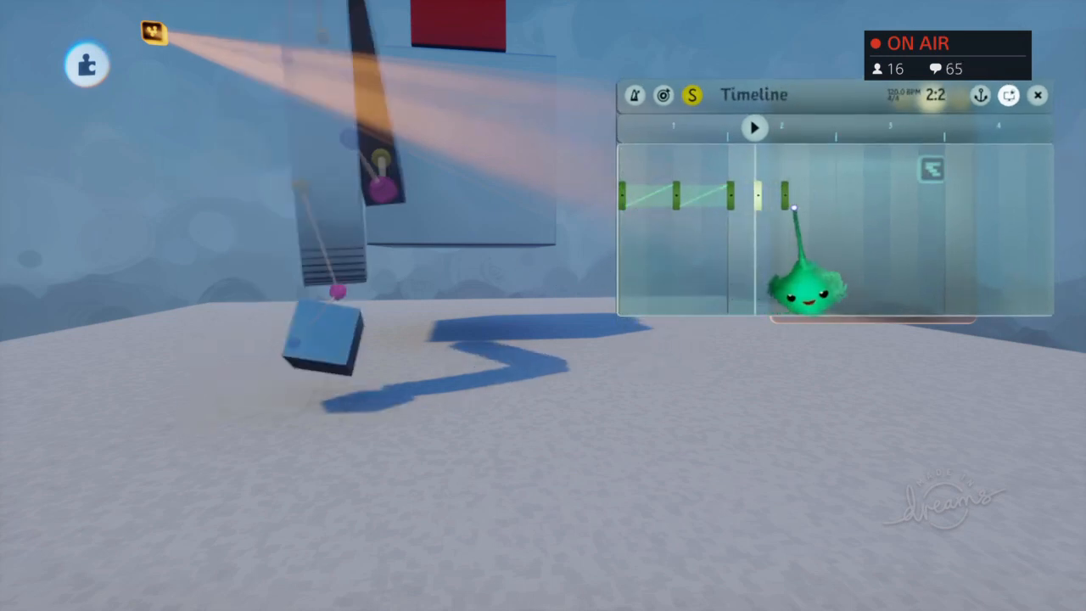
Step: Drop another keyframe onto the timeline after the existing clips for the walk cycle
{"action": "left_click", "coordinate": [754, 127]}
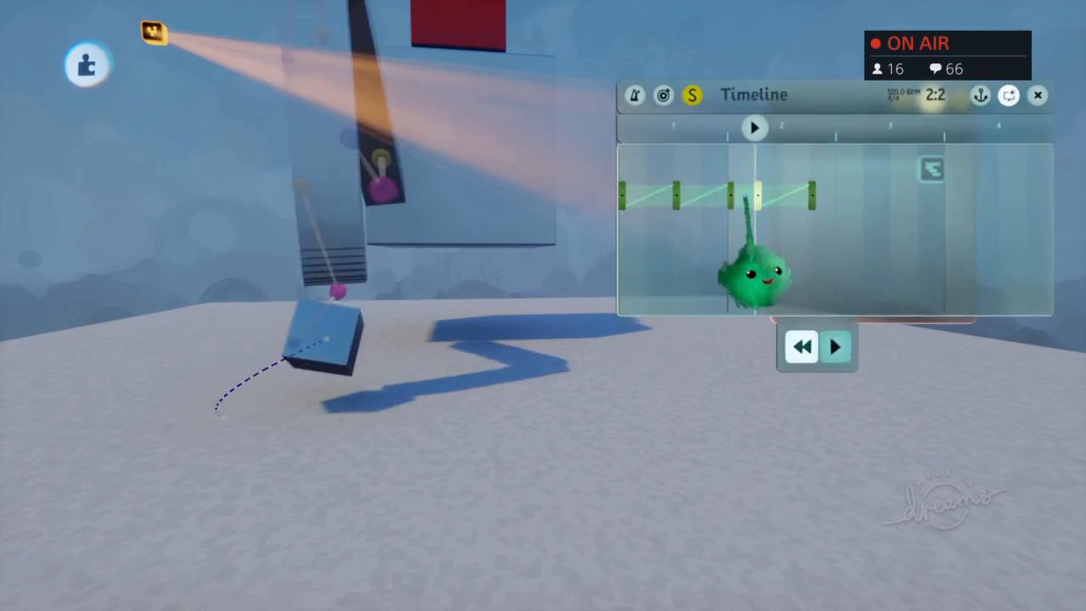
{"action": "left_click", "coordinate": [753, 125]}
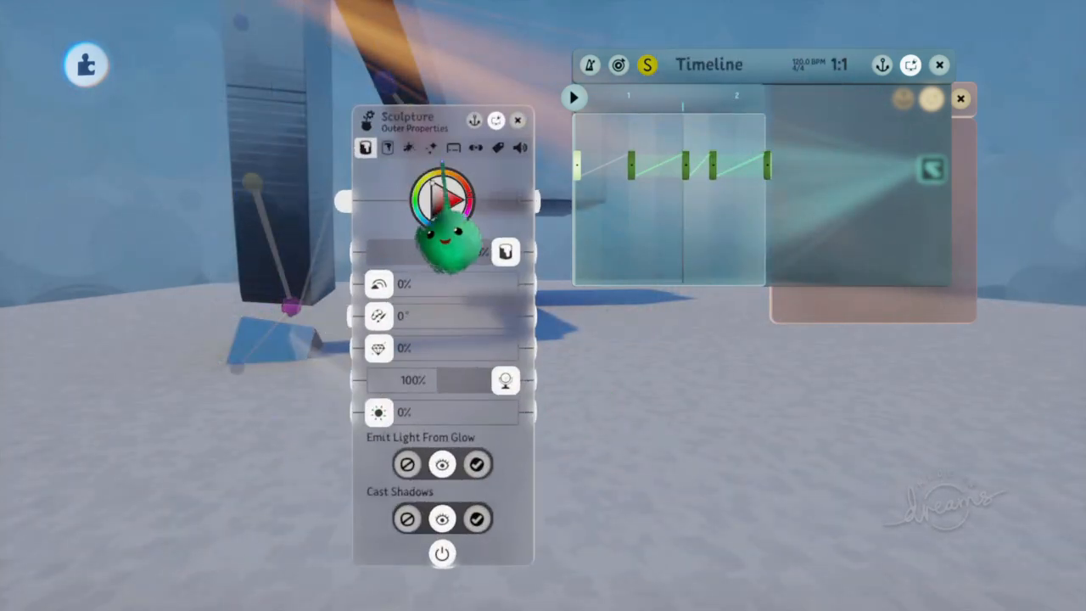
Step: Close the sculpture's outer properties and select the robot body in the scene
{"action": "left_click", "coordinate": [454, 148]}
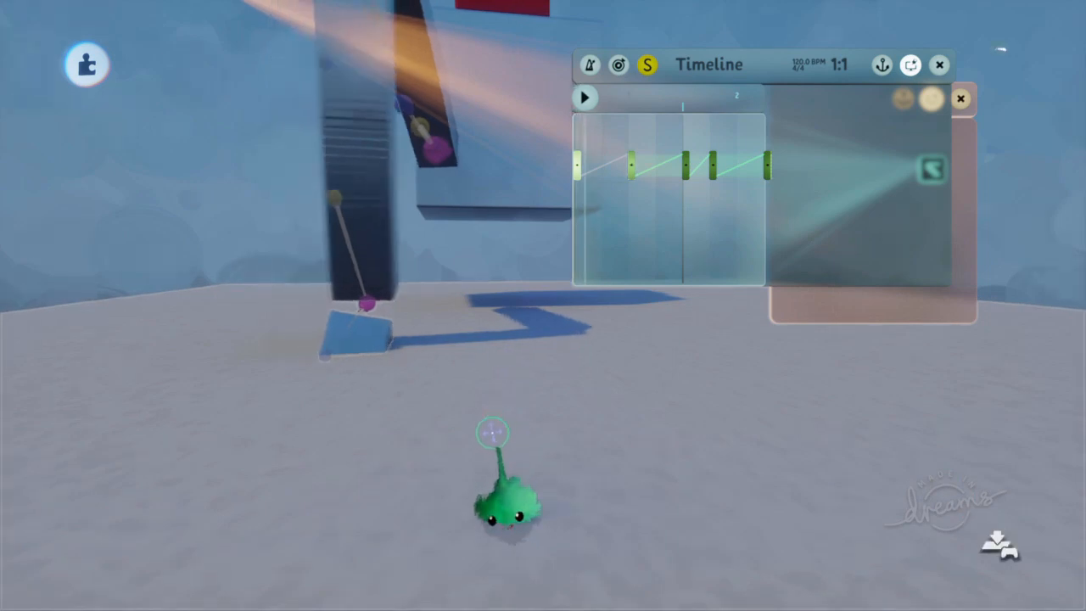
{"action": "left_click", "coordinate": [586, 96]}
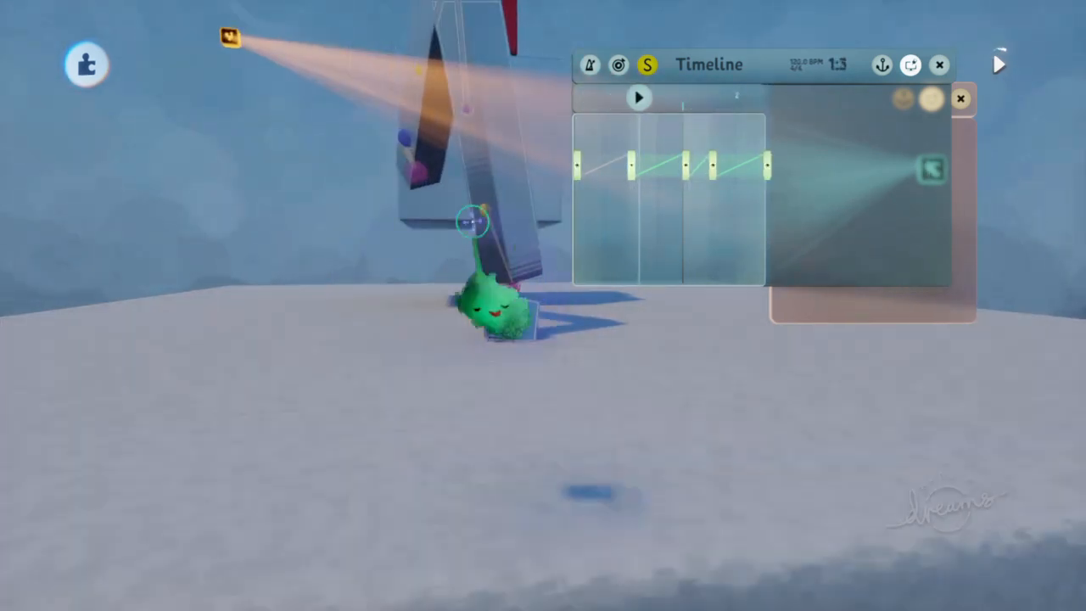
{"action": "left_click", "coordinate": [638, 96]}
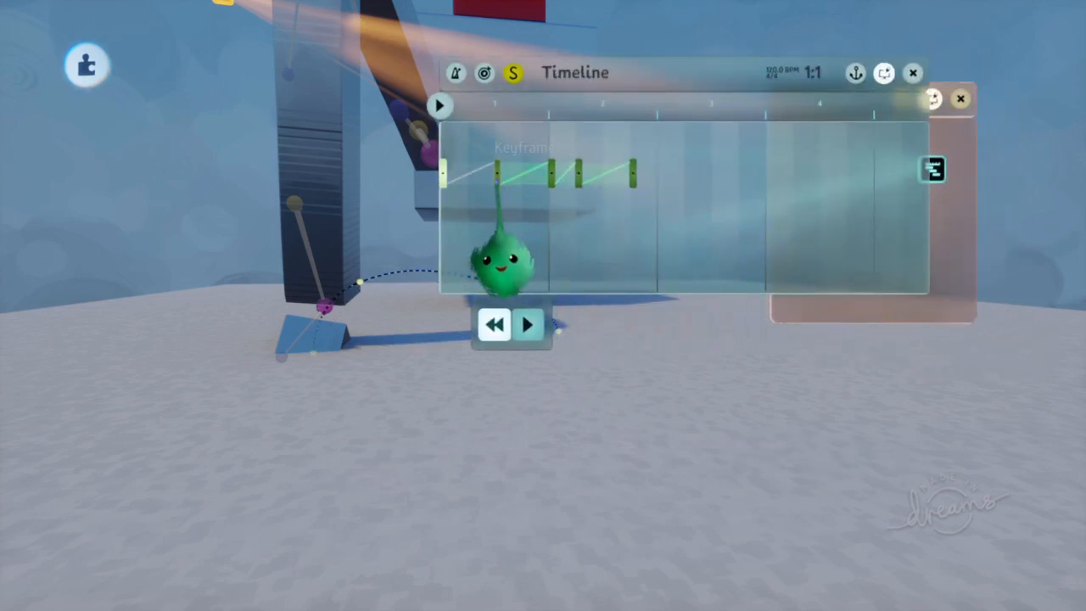
Step: Add a keyframe at the next beat and record a new swung leg pose into it
{"action": "left_click", "coordinate": [526, 326]}
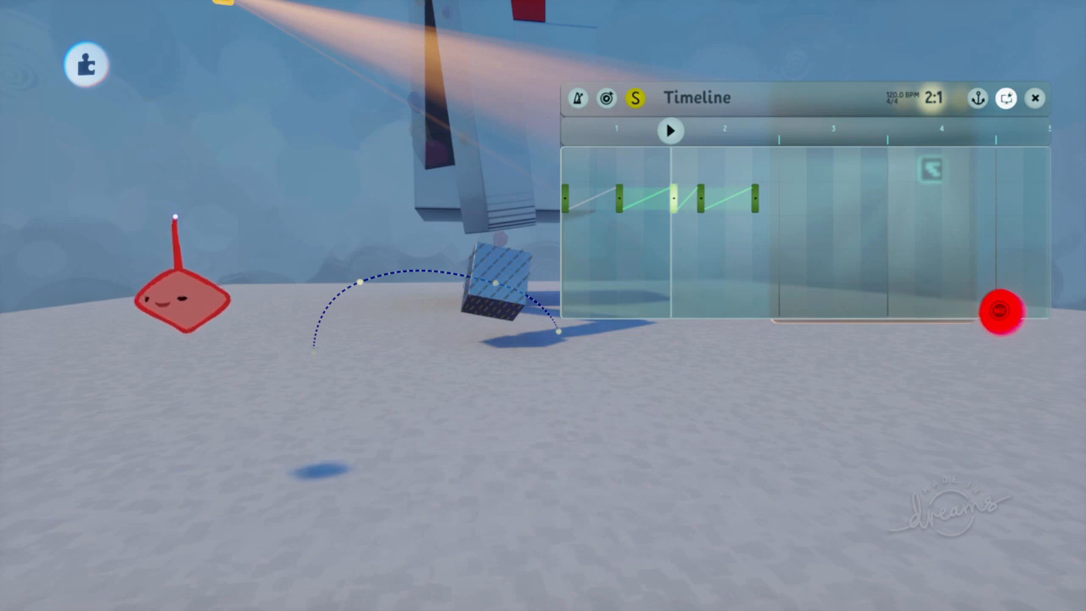
{"action": "left_click", "coordinate": [668, 131]}
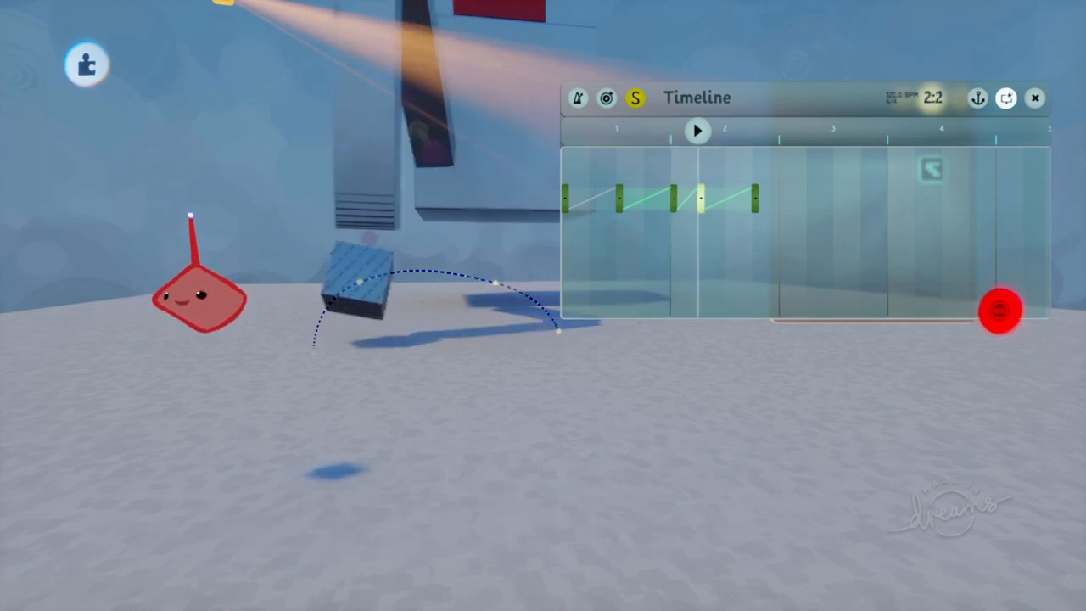
{"action": "left_click", "coordinate": [1000, 308]}
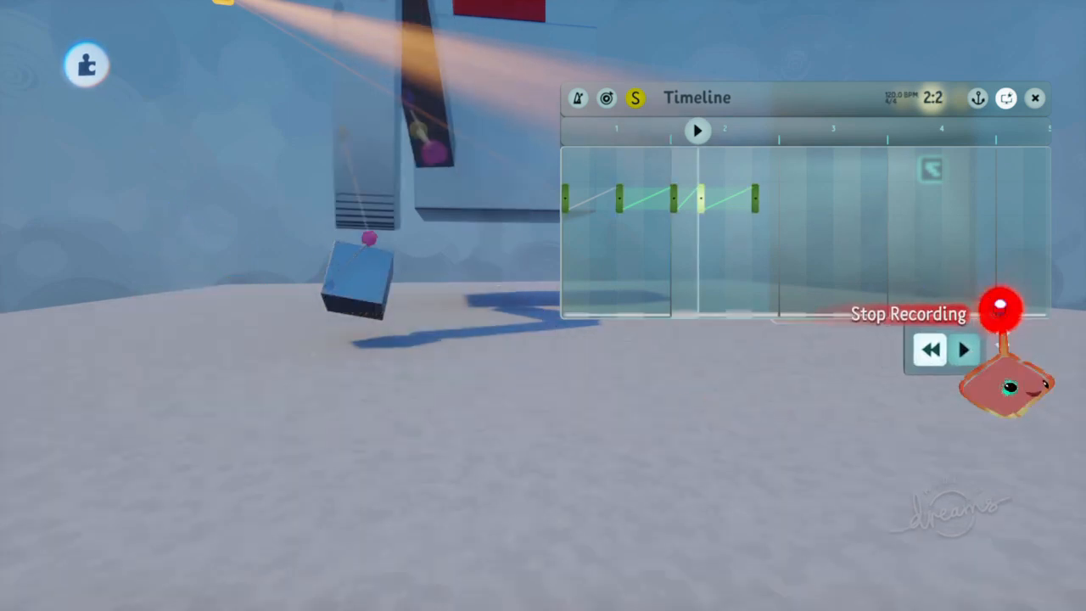
{"action": "left_click", "coordinate": [1001, 308]}
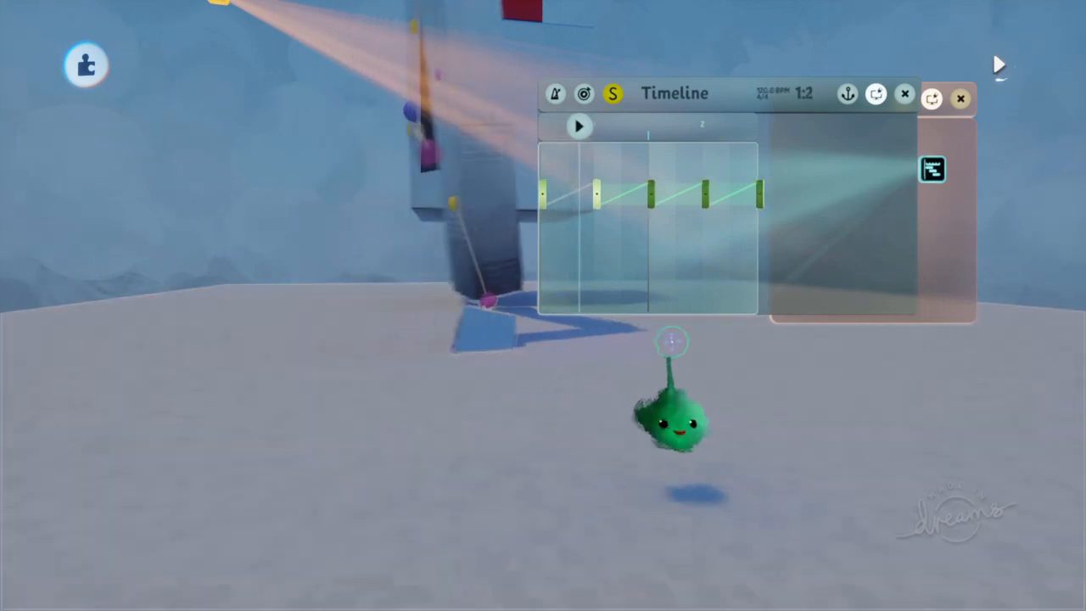
{"action": "left_click", "coordinate": [581, 126]}
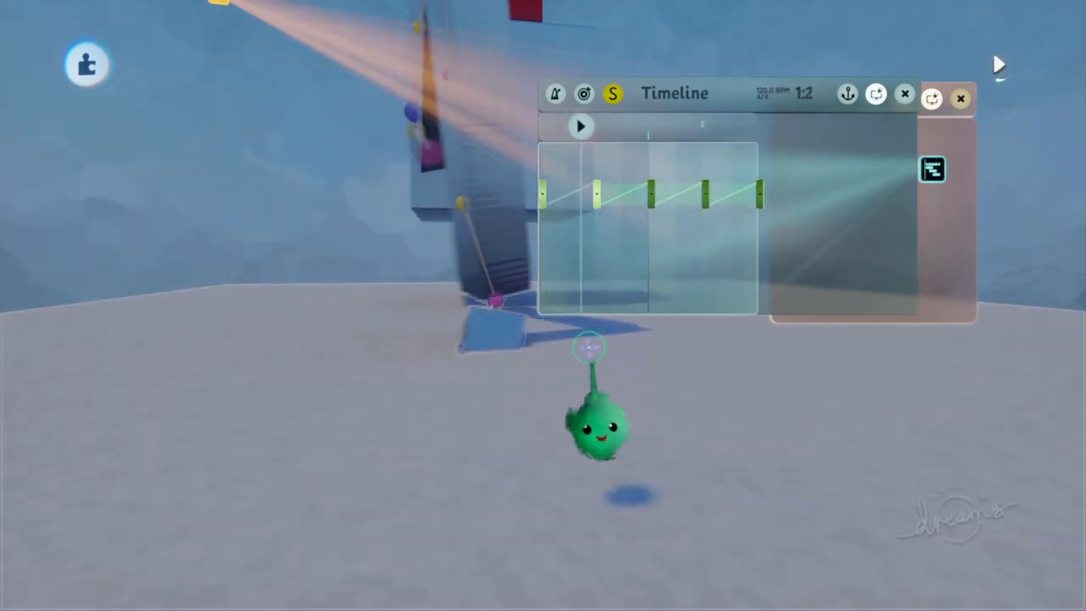
{"action": "left_click", "coordinate": [581, 126]}
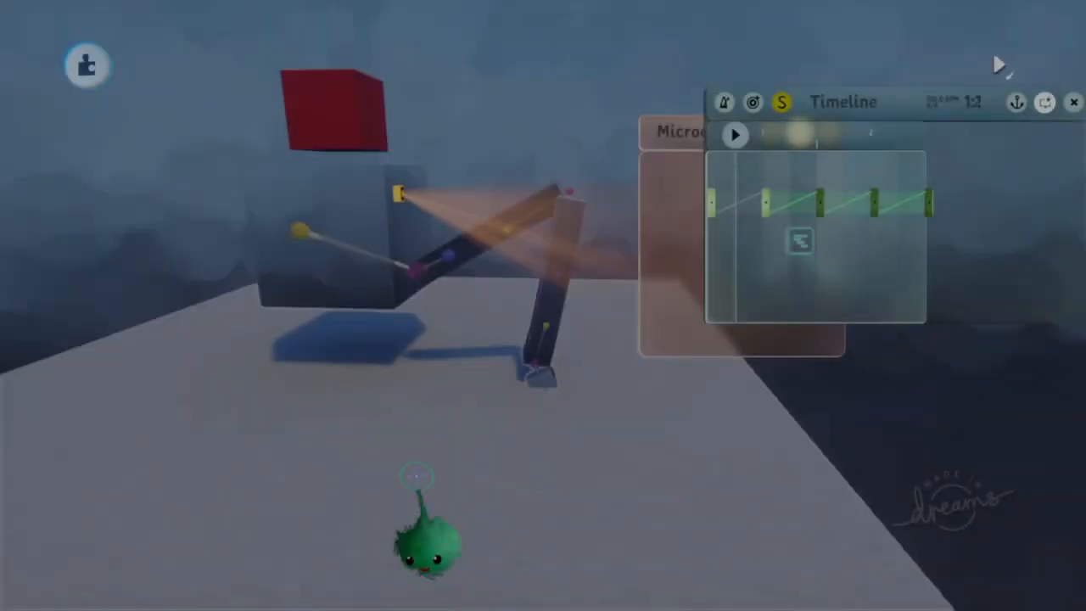
Step: Play the timeline to preview the leg motion, then bring up its Playback Properties page
{"action": "left_click", "coordinate": [734, 136]}
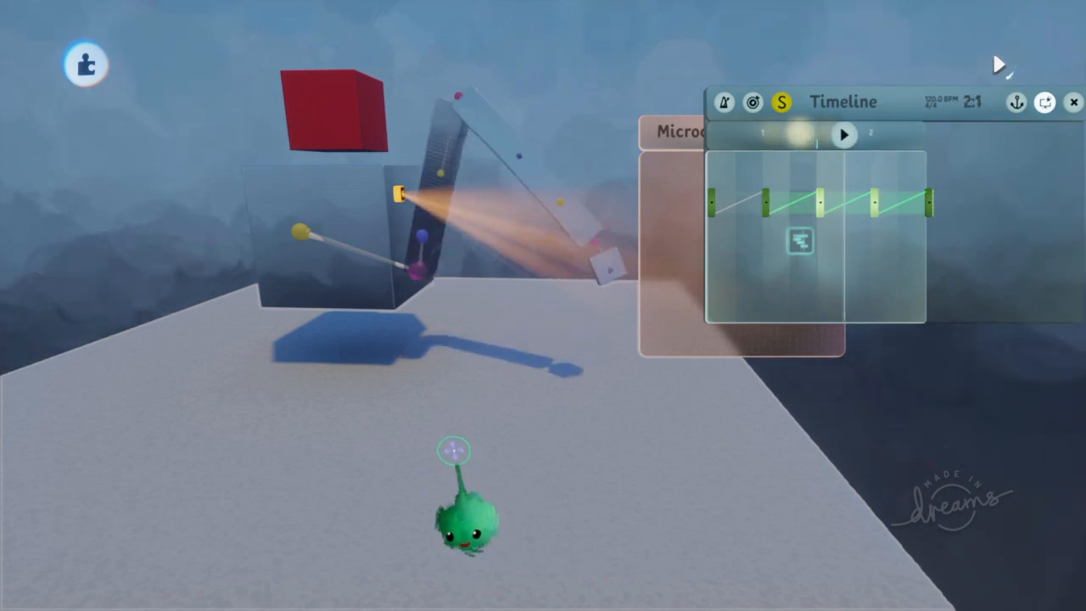
{"action": "left_click", "coordinate": [1073, 102]}
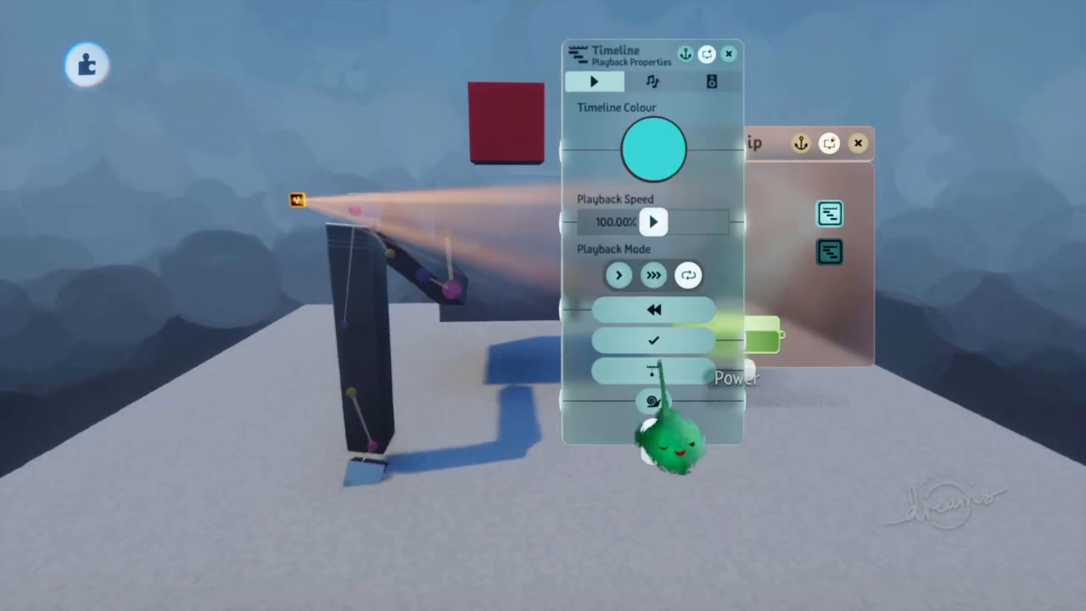
{"action": "left_click", "coordinate": [728, 53]}
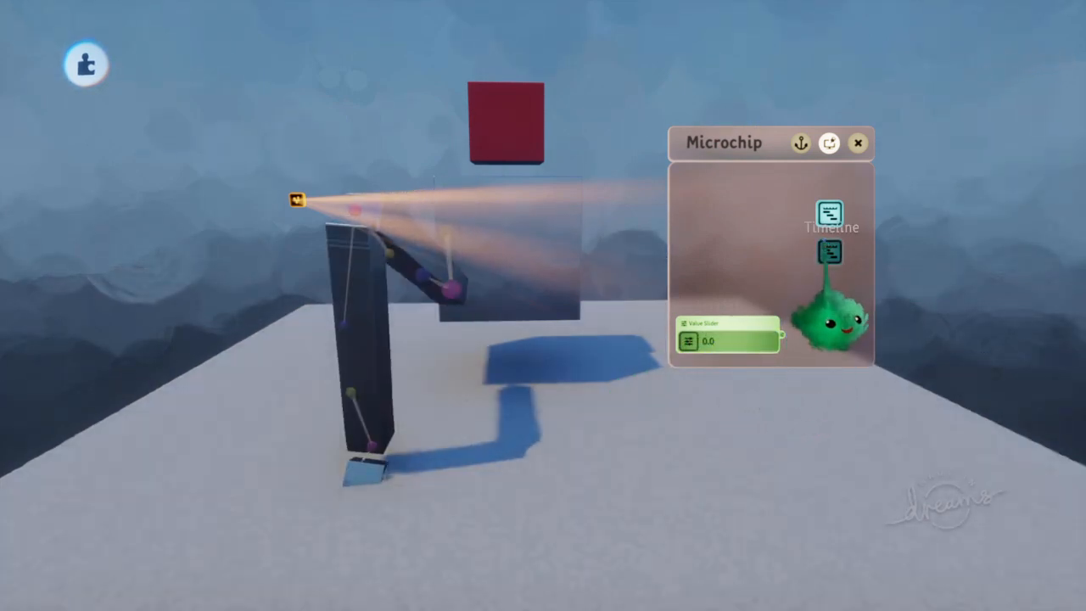
Step: Inspect the microchip timeline's keyframe ramps and set the value slider to 1.0
{"action": "left_click", "coordinate": [85, 64]}
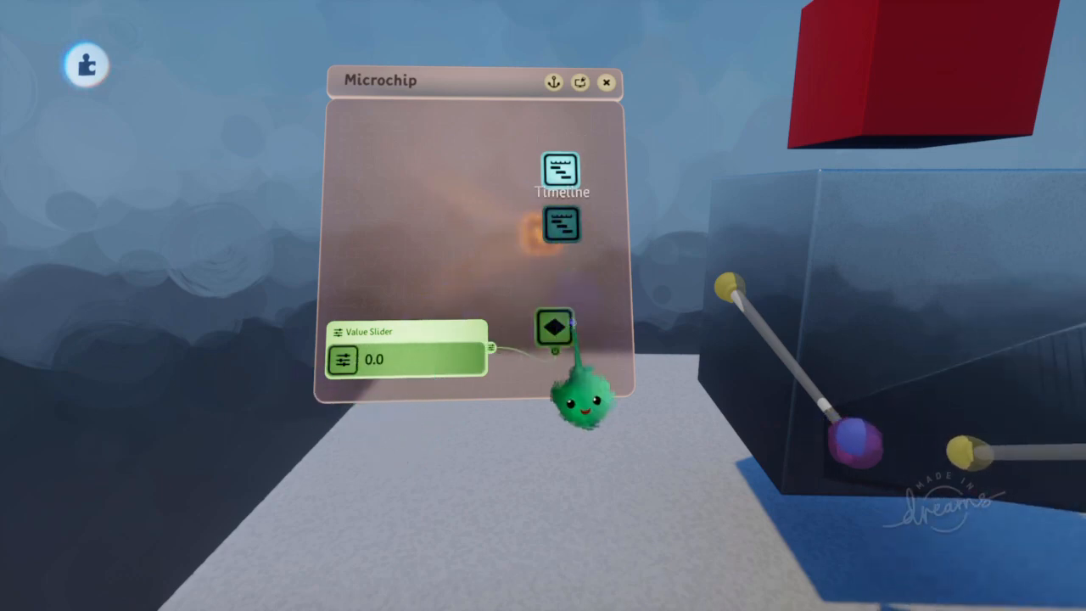
{"action": "left_click", "coordinate": [562, 173]}
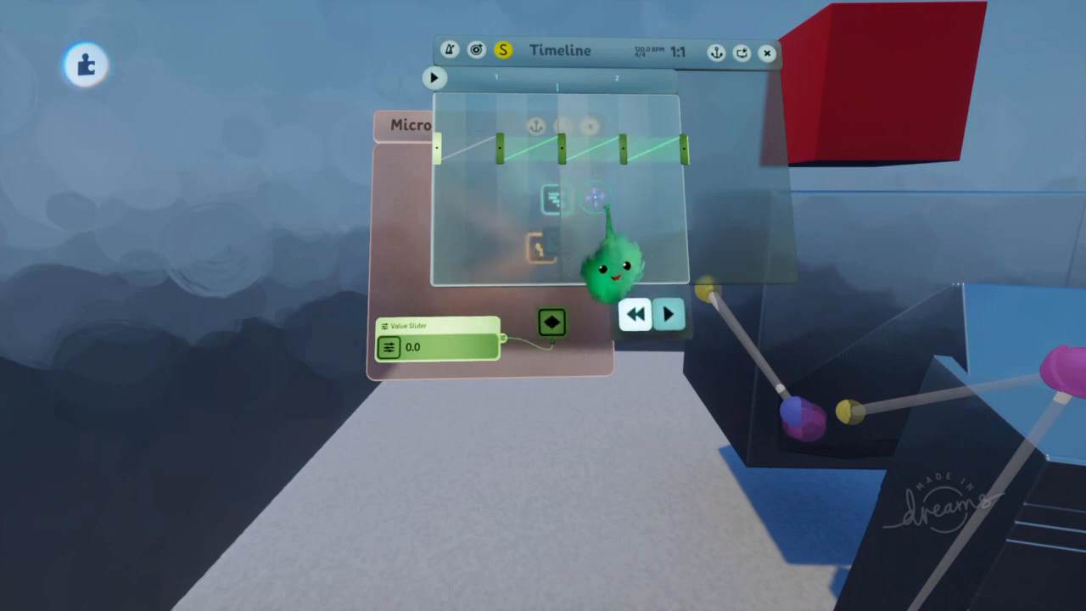
{"action": "left_click", "coordinate": [767, 52]}
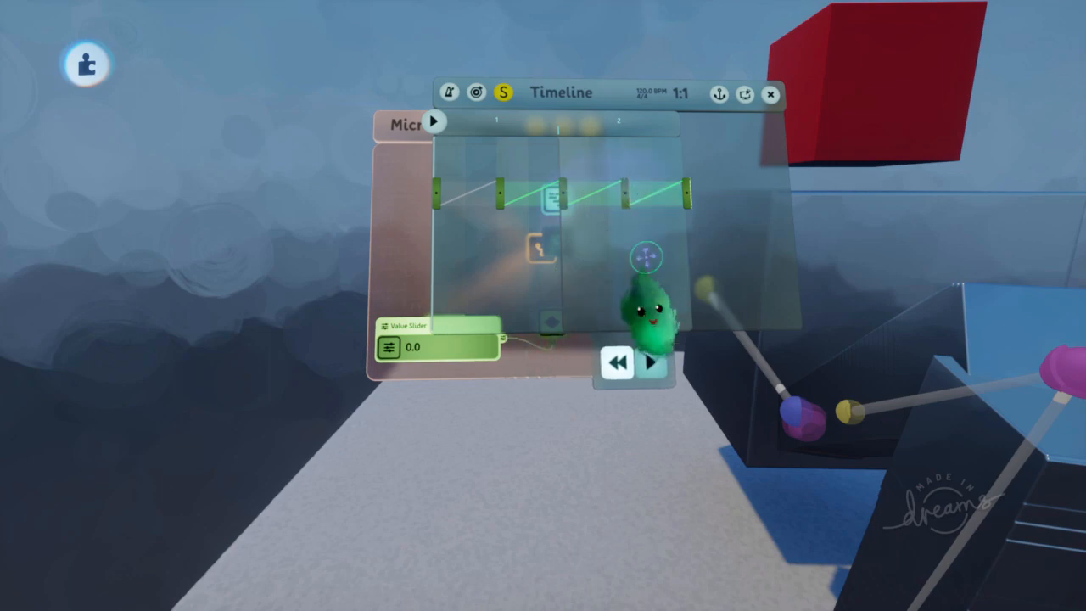
{"action": "left_click", "coordinate": [770, 94]}
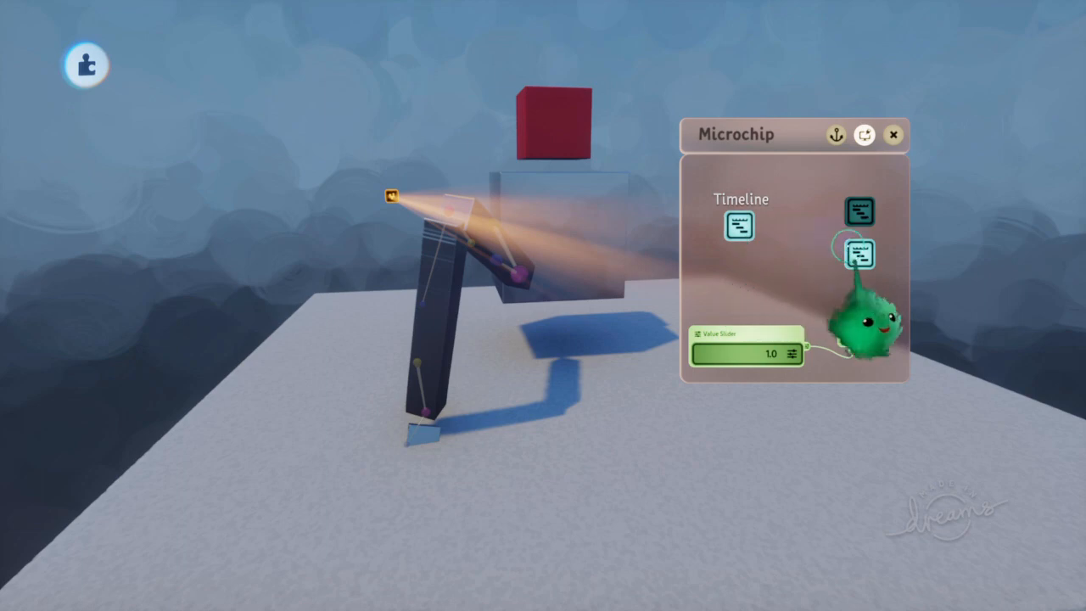
Step: Wire the keyframe ramp timeline's output into the leg timeline's Playback Speed input
{"action": "left_click", "coordinate": [740, 226]}
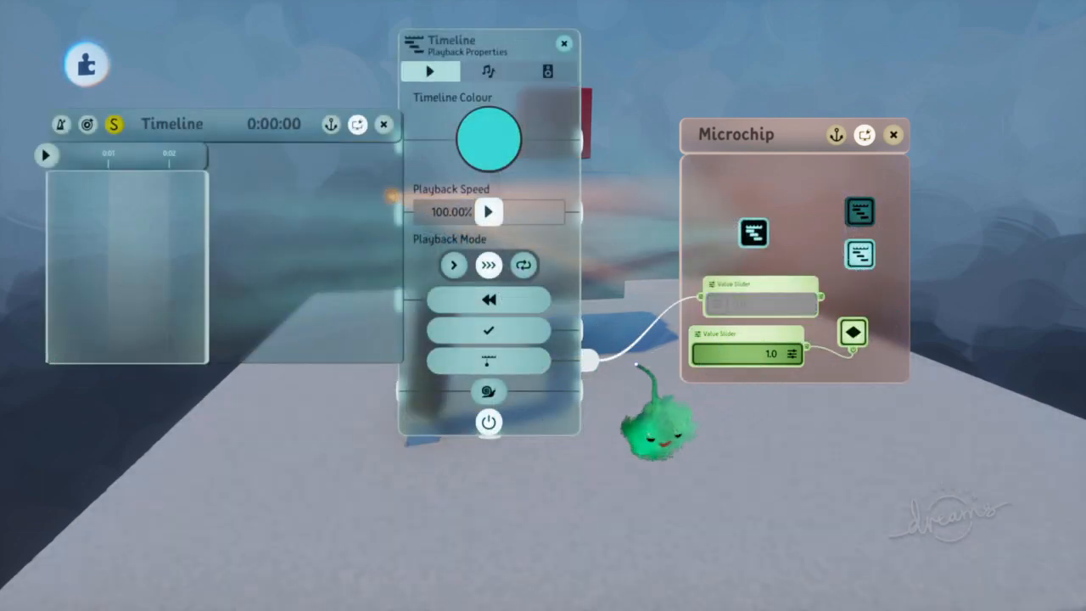
{"action": "left_click", "coordinate": [44, 154]}
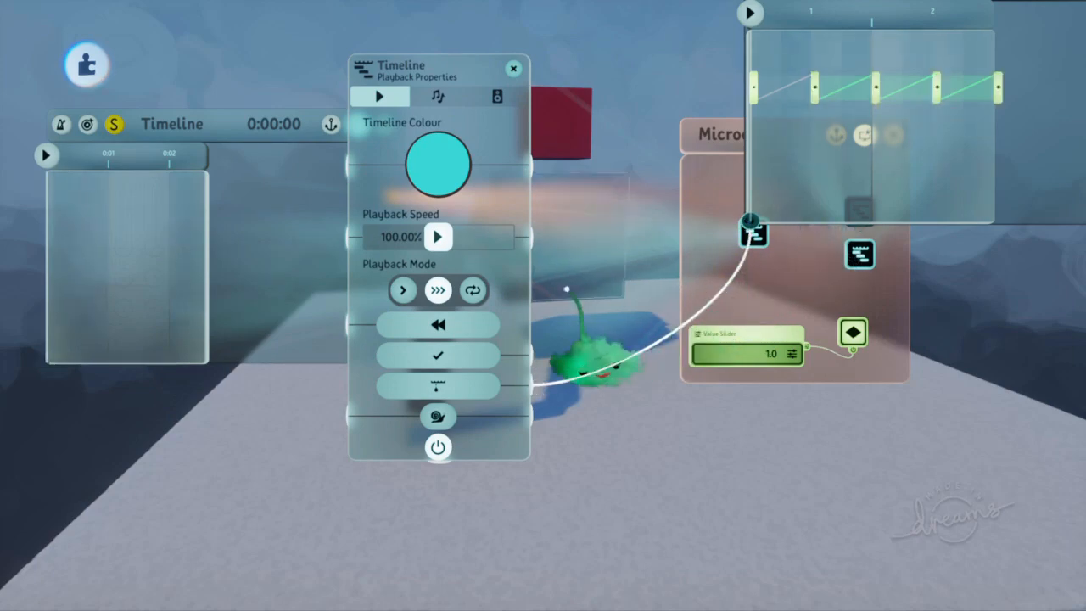
{"action": "left_click", "coordinate": [512, 68]}
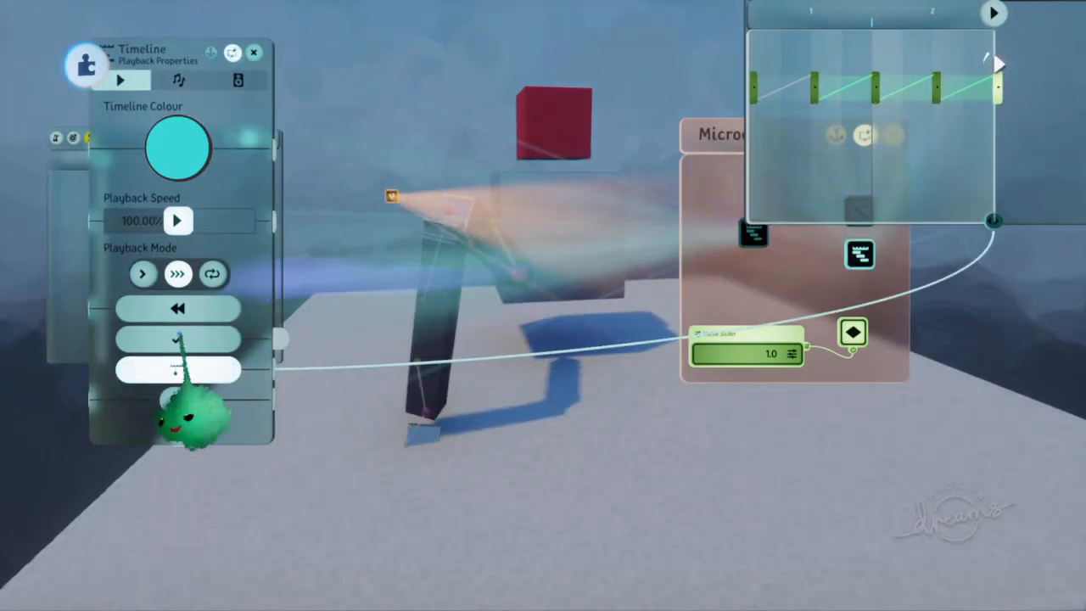
{"action": "mouse_move", "coordinate": [178, 368]}
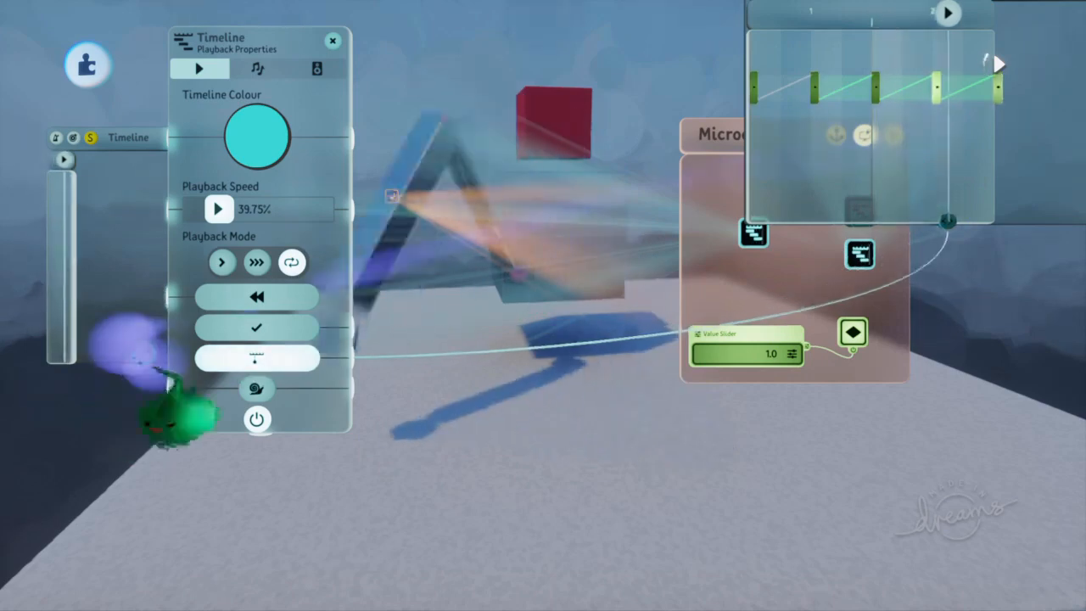
Step: Wire Playback Speed to the value slider and frame-step through the leg animation
{"action": "left_click_drag", "start_coordinate": [219, 209], "coordinate": [298, 208]}
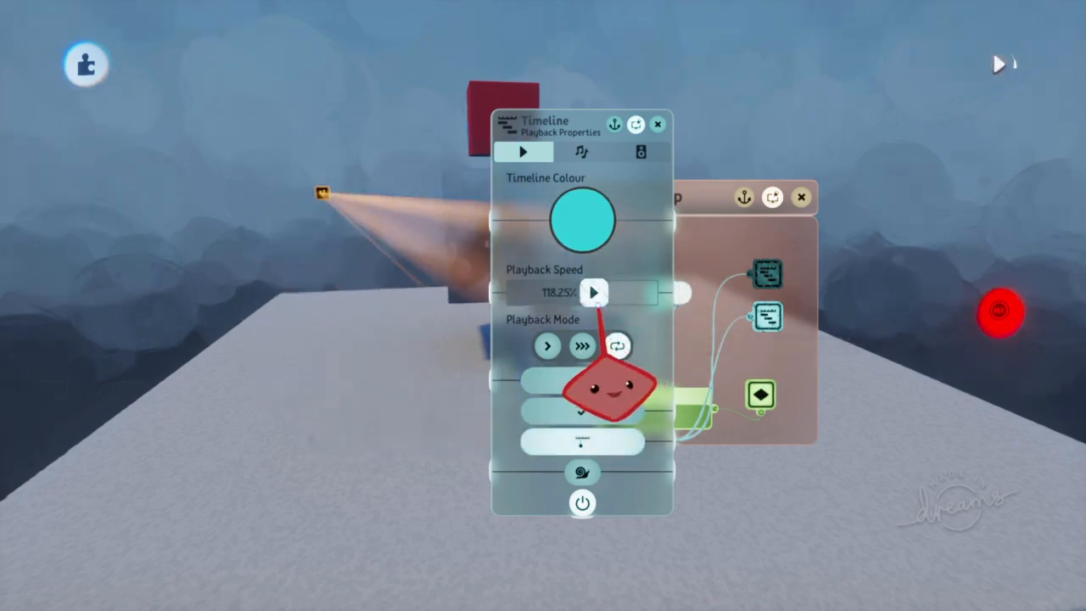
{"action": "left_click_drag", "start_coordinate": [594, 292], "coordinate": [568, 291]}
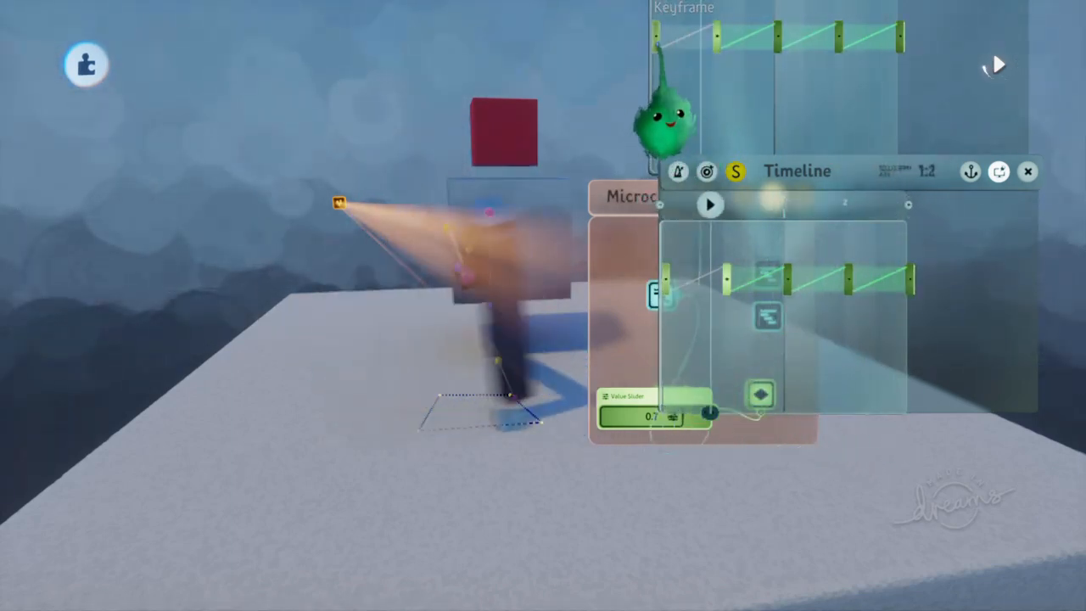
{"action": "left_click", "coordinate": [709, 205]}
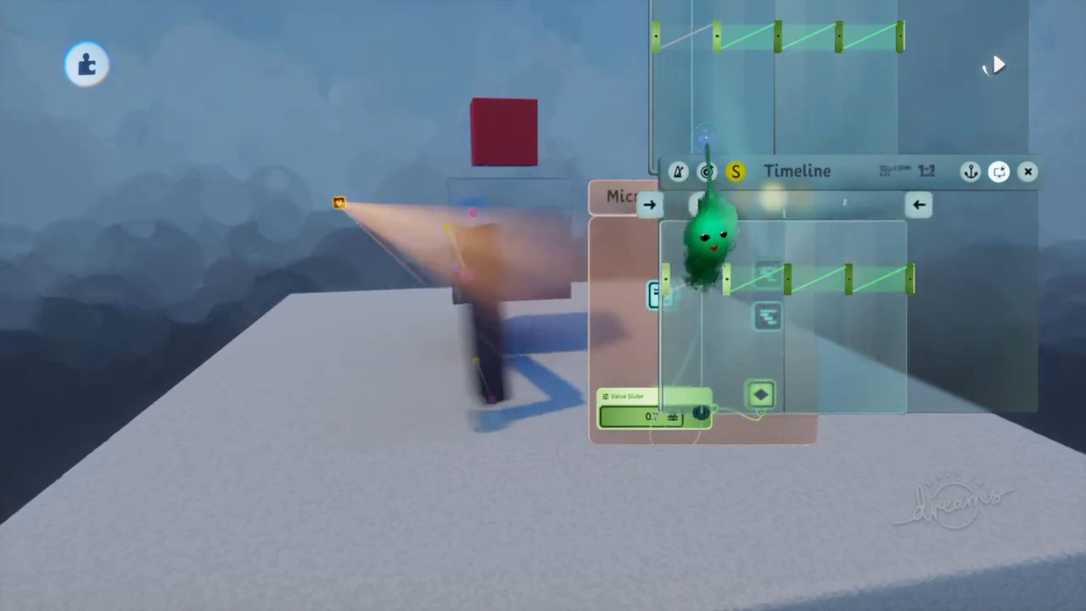
{"action": "left_click", "coordinate": [692, 204]}
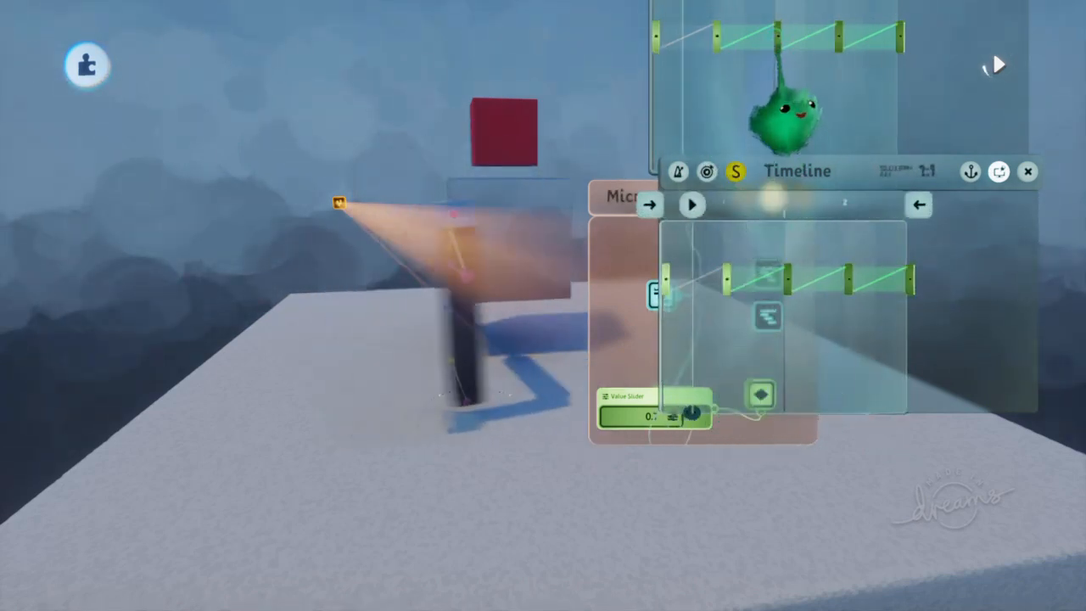
{"action": "left_click", "coordinate": [692, 203]}
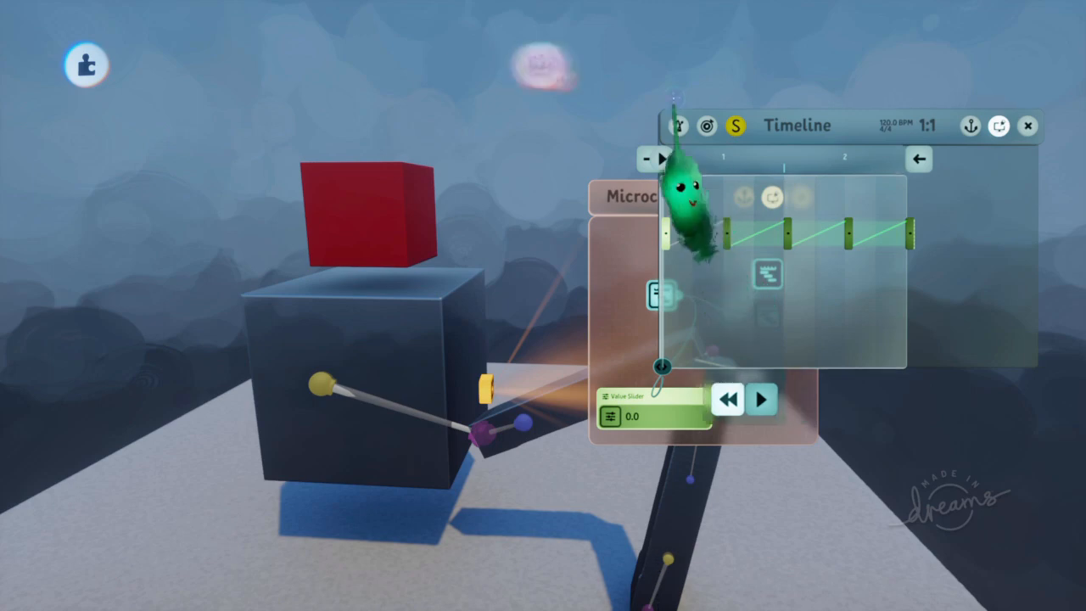
Step: Add a second keyframe row to the timeline and record the red cube's rotation
{"action": "left_click", "coordinate": [760, 401]}
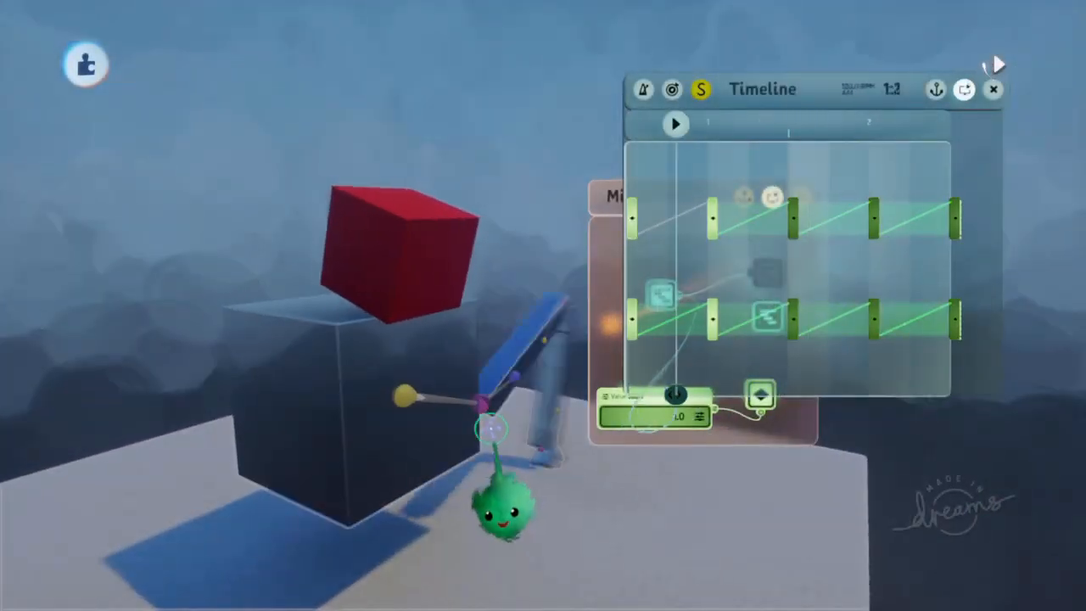
{"action": "left_click", "coordinate": [993, 90]}
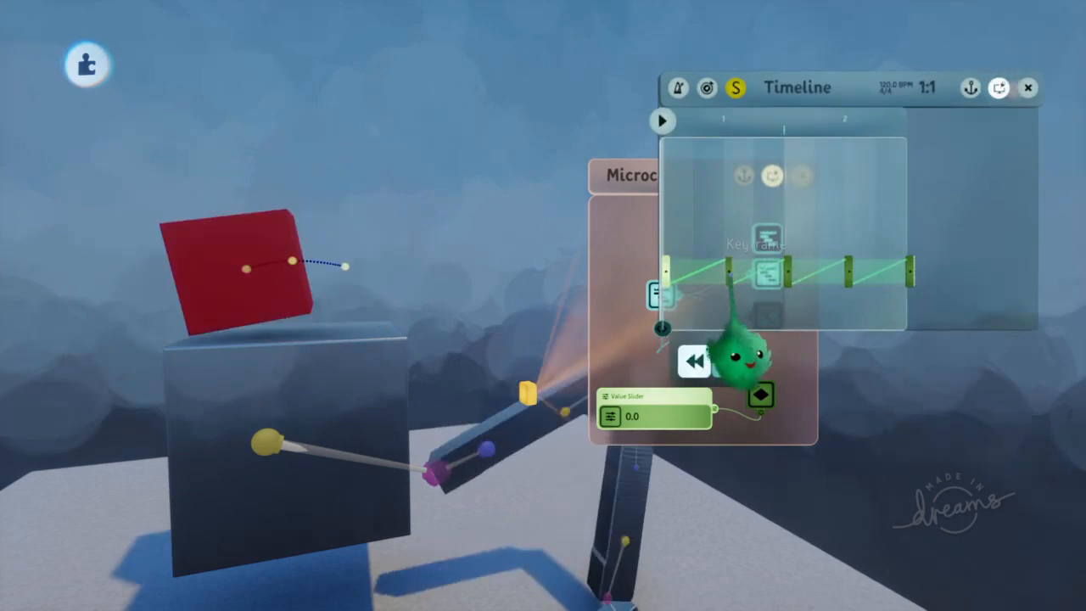
Step: Rewind and play the timeline to preview the leg and red cube moving together
{"action": "left_click", "coordinate": [662, 121]}
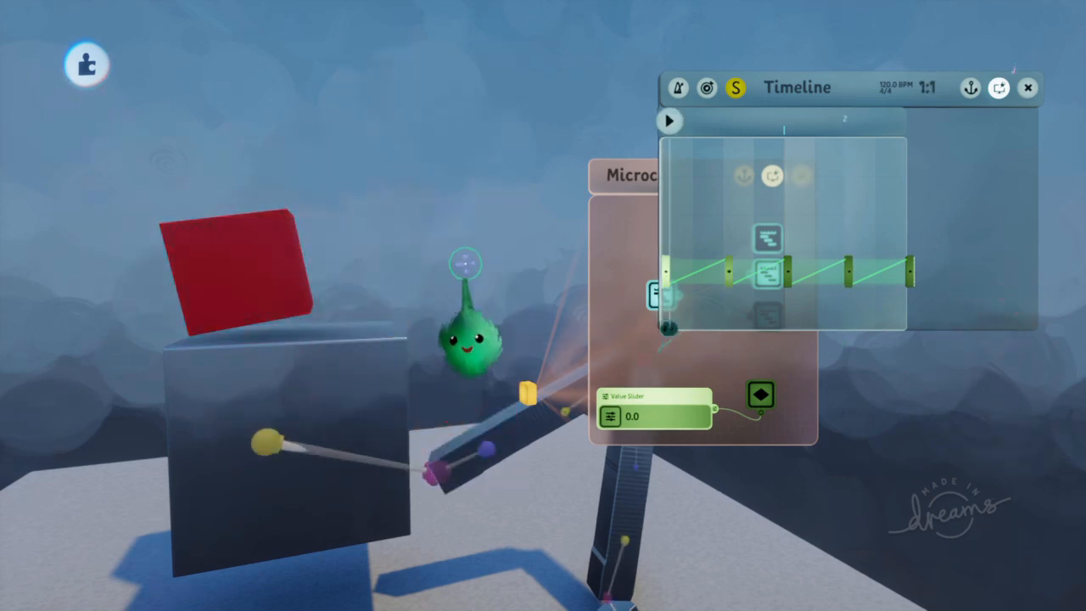
{"action": "left_click", "coordinate": [669, 121]}
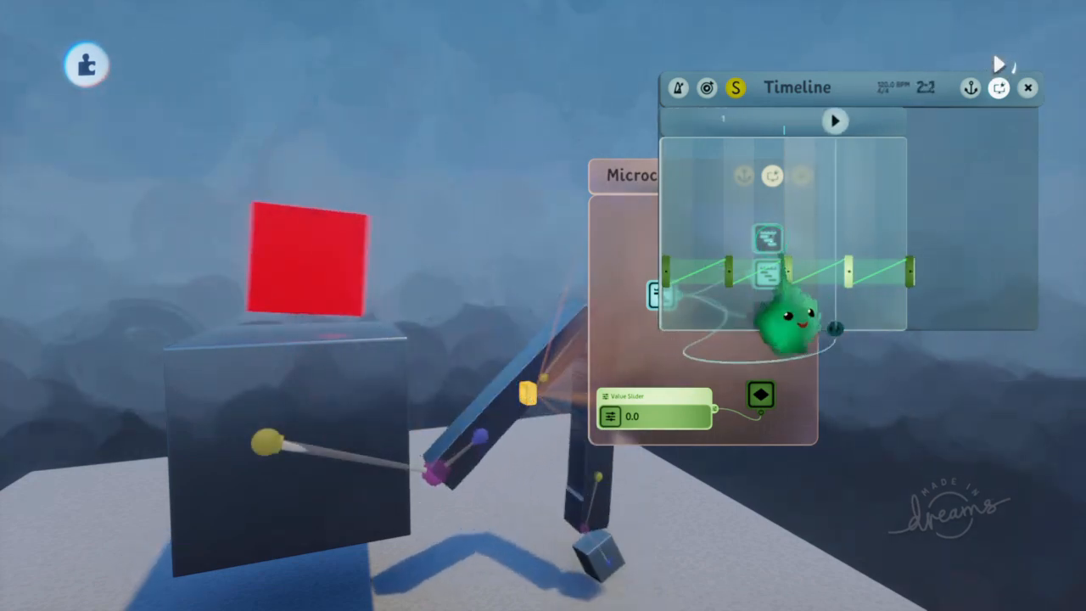
{"action": "left_click", "coordinate": [1028, 88]}
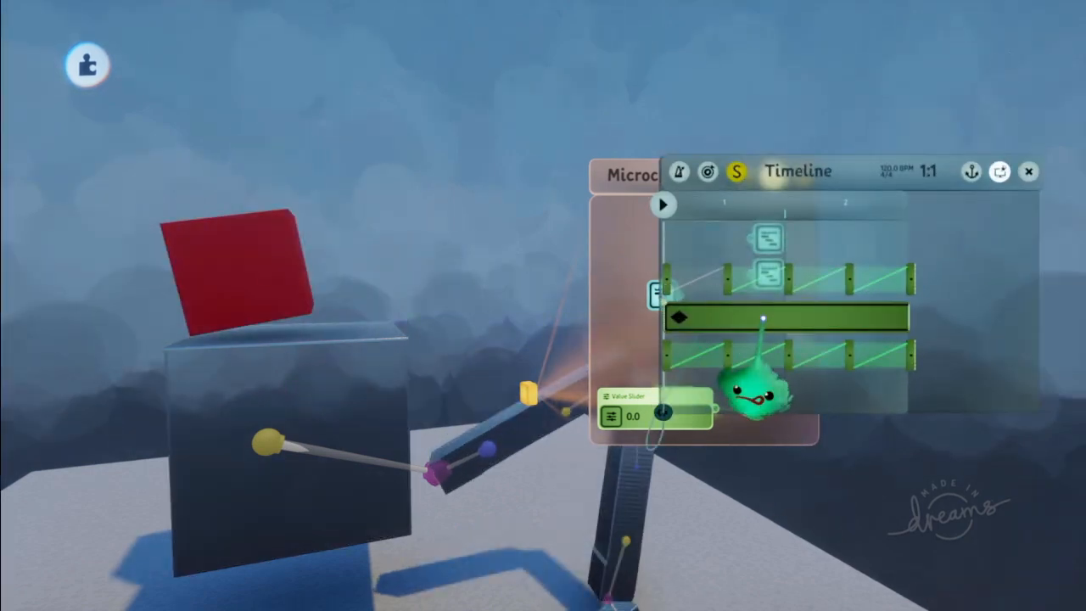
Step: Close the timeline, place a new Timeline gadget inside the microchip and open it
{"action": "left_click", "coordinate": [1028, 171]}
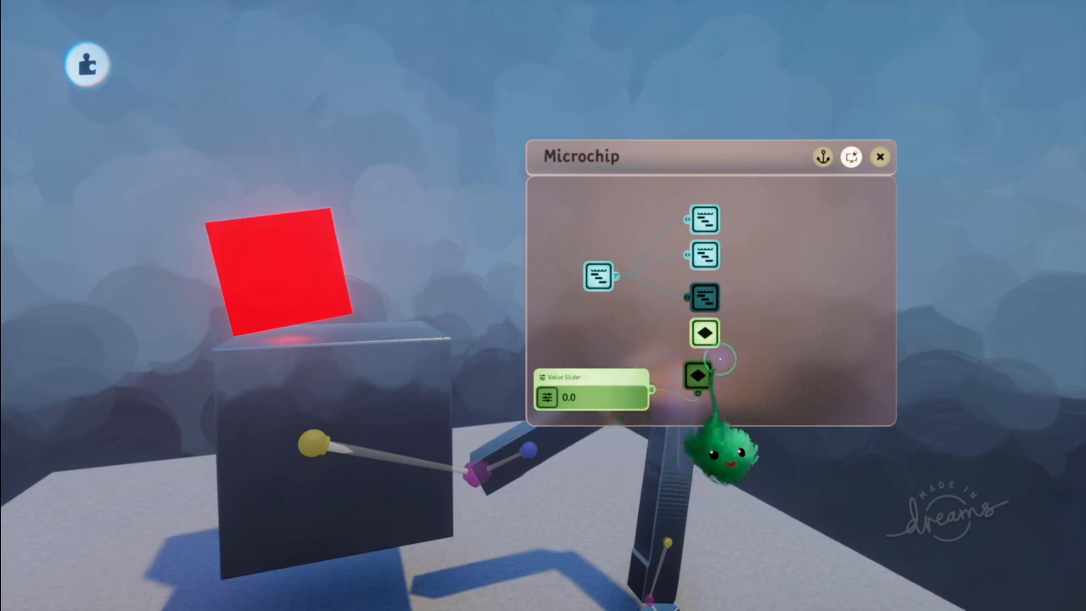
{"action": "left_click", "coordinate": [88, 64]}
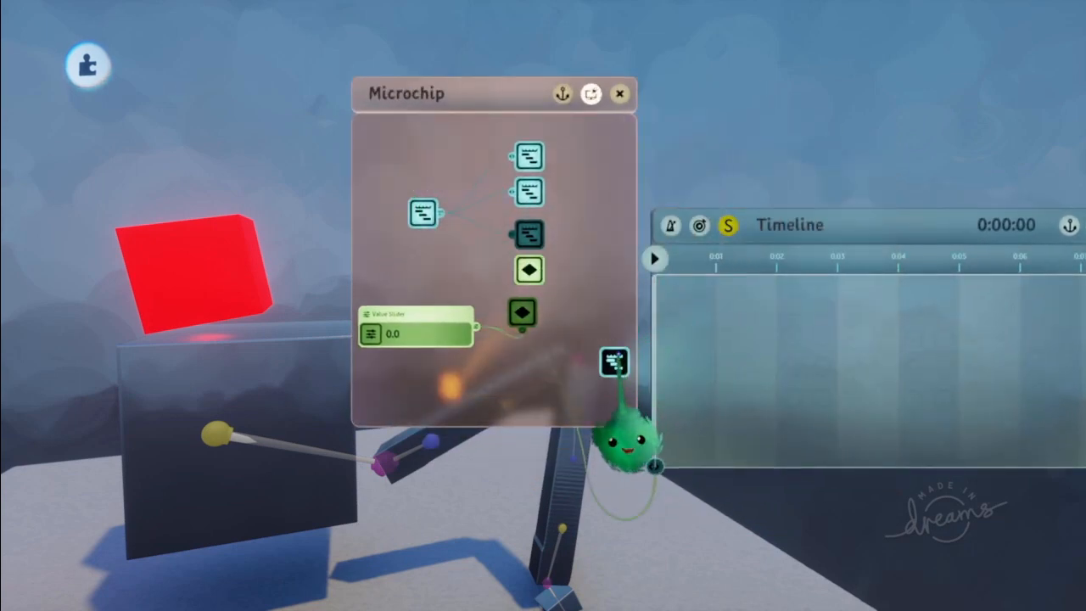
{"action": "left_click_drag", "start_coordinate": [614, 359], "coordinate": [537, 377]}
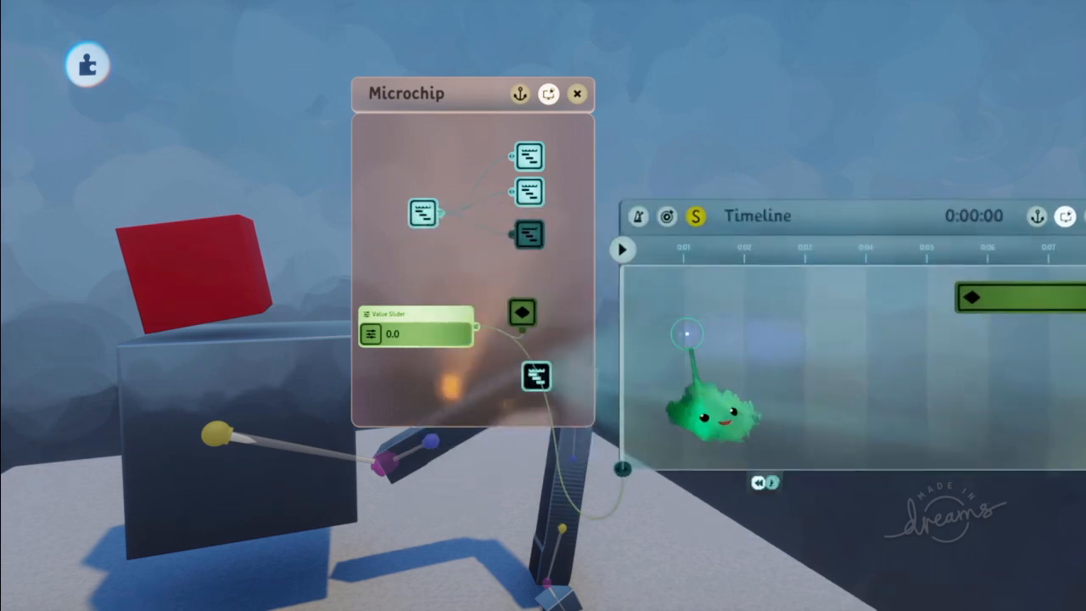
{"action": "left_click", "coordinate": [621, 248]}
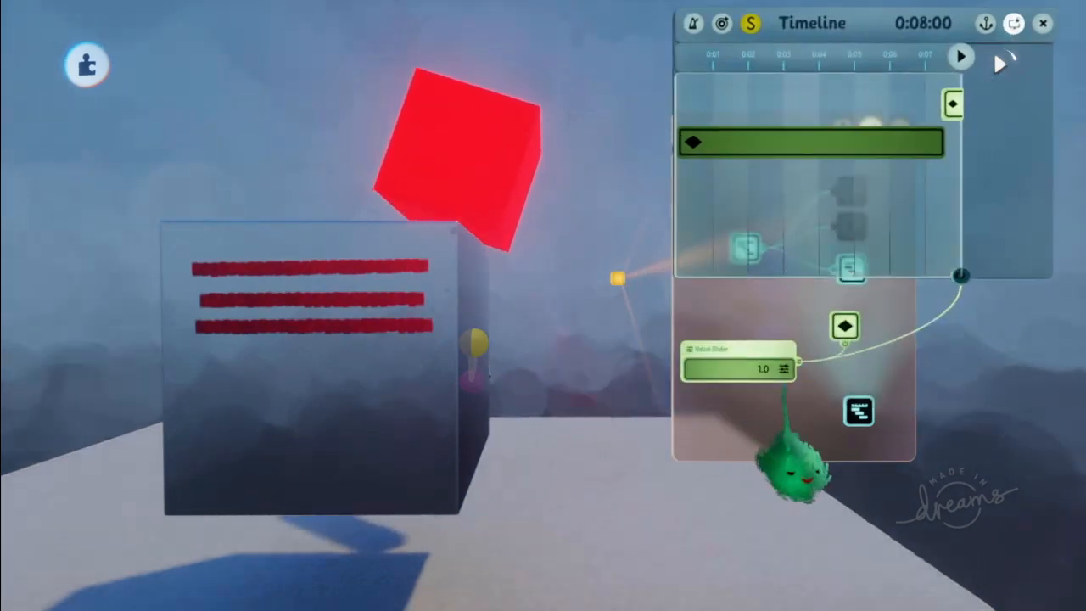
Step: Play the scene and vary the value slider between 0.8 and 1.0 to preview the blended animations
{"action": "left_click", "coordinate": [960, 56]}
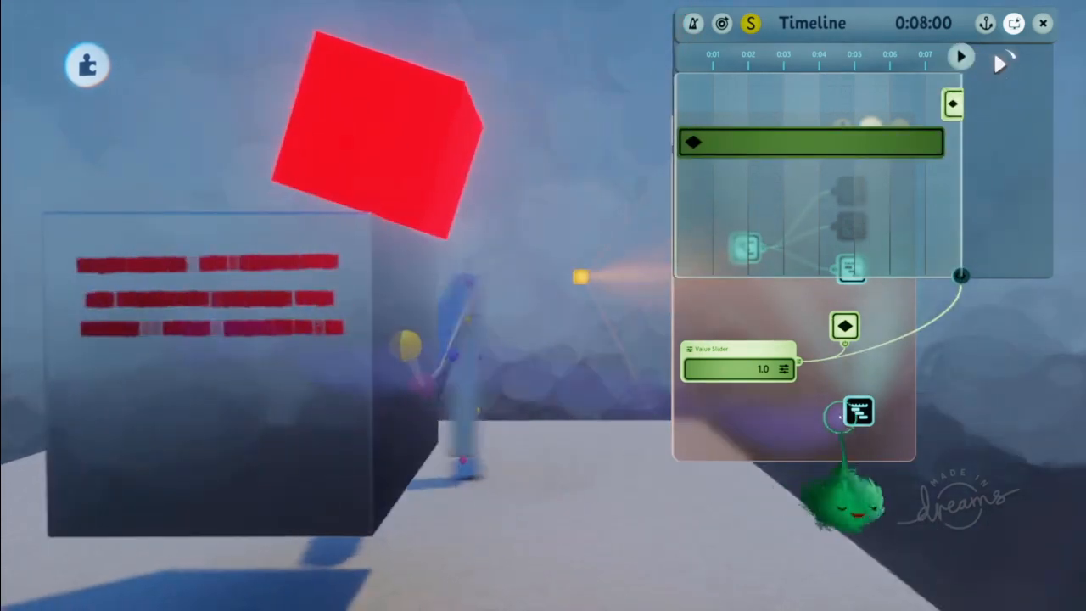
{"action": "left_click", "coordinate": [961, 55]}
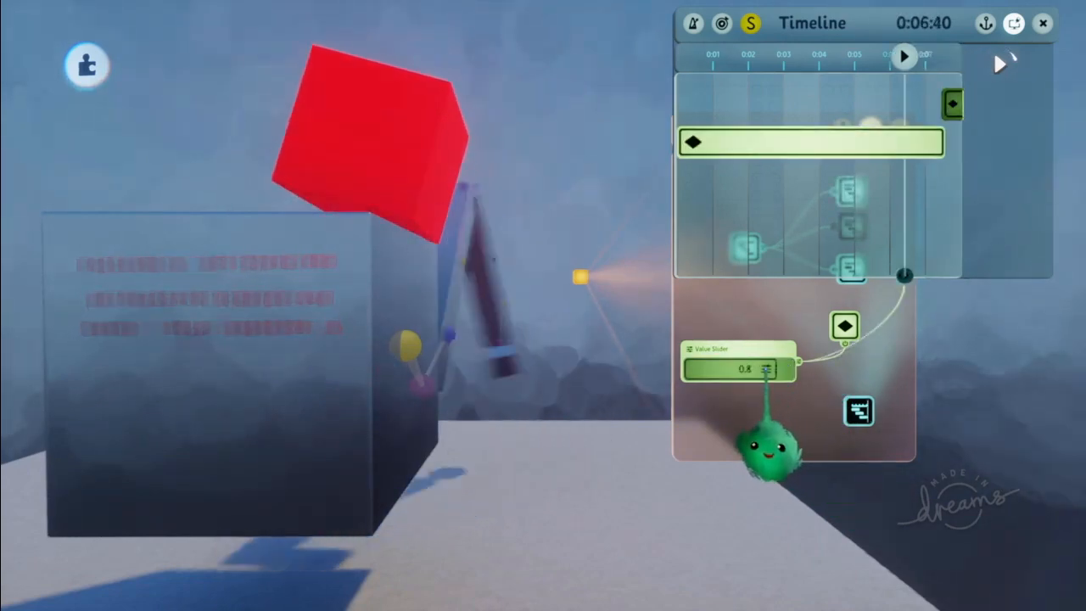
{"action": "left_click", "coordinate": [903, 56]}
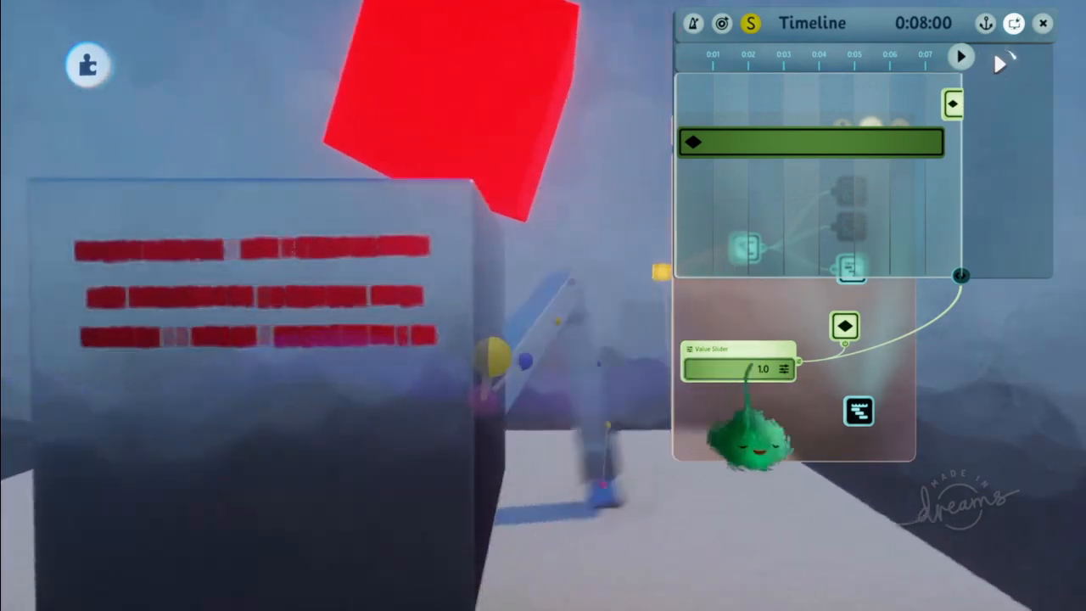
{"action": "left_click", "coordinate": [960, 56]}
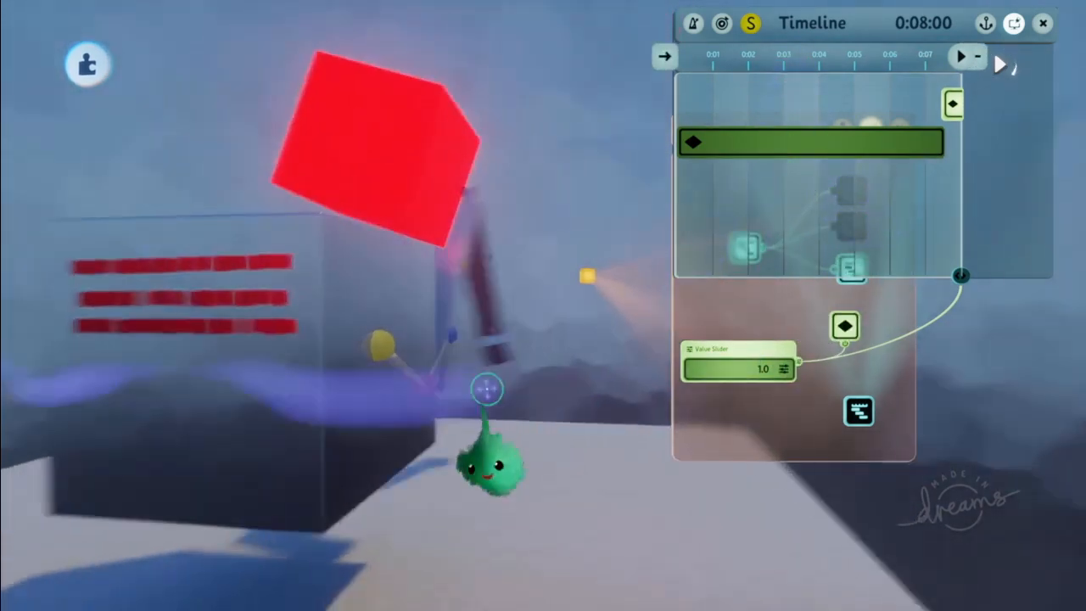
{"action": "left_click", "coordinate": [960, 56]}
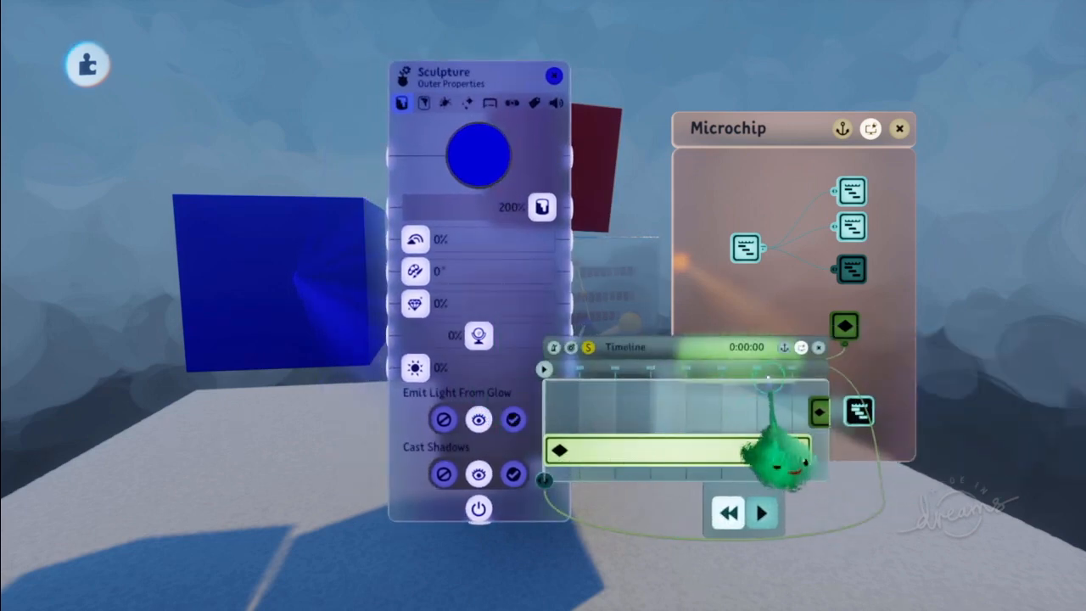
Step: Set the cube's outer colour to blue and return to its colour settings
{"action": "left_click", "coordinate": [760, 512]}
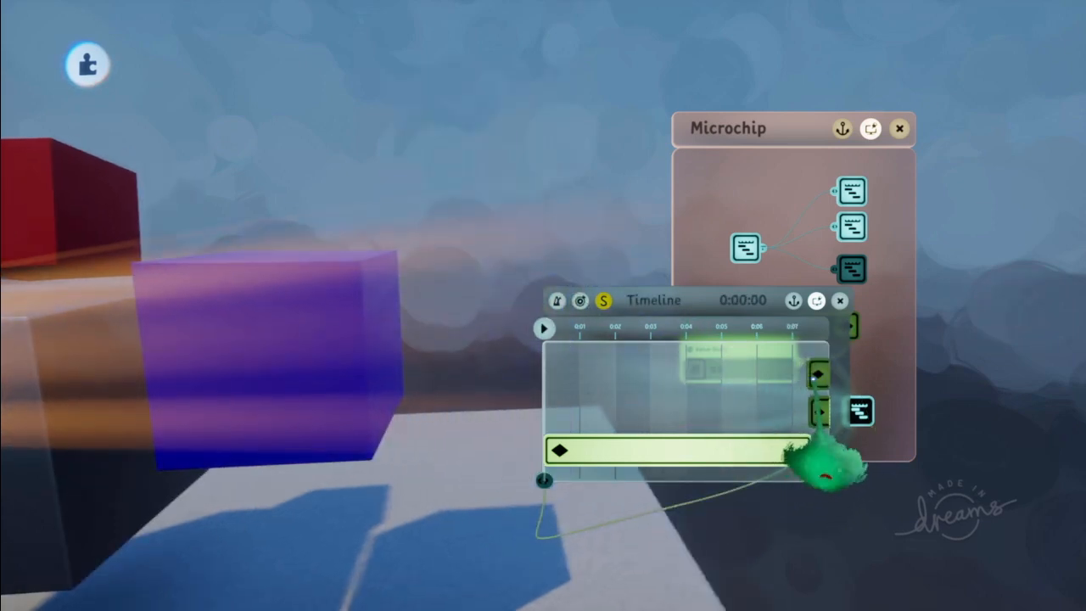
{"action": "left_click", "coordinate": [543, 329]}
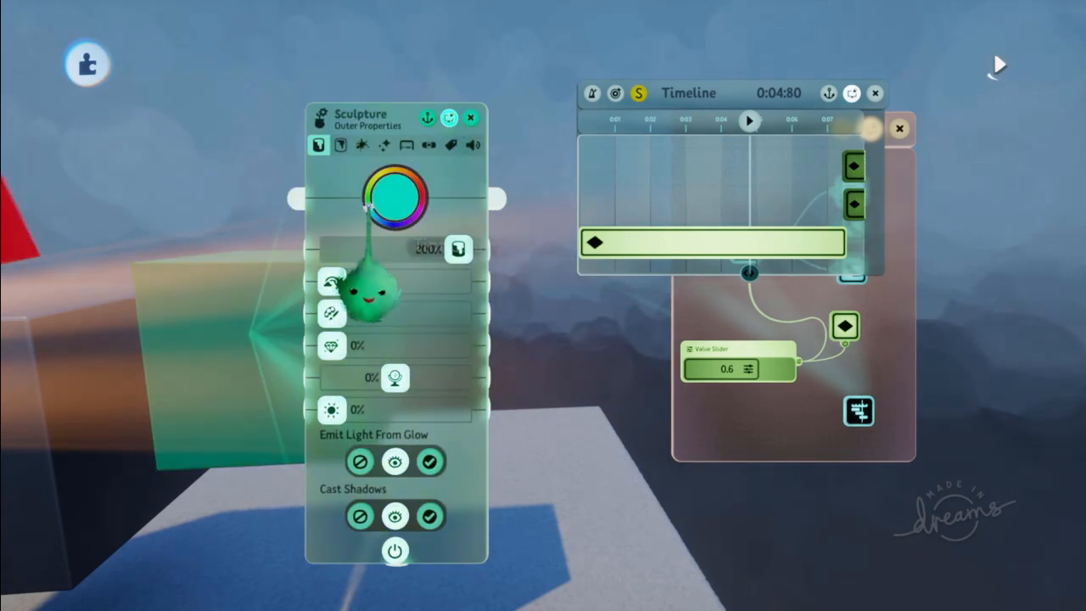
Step: Apply teal to the cube and record it as a keyframe at playhead time 4:80
{"action": "left_click", "coordinate": [470, 117]}
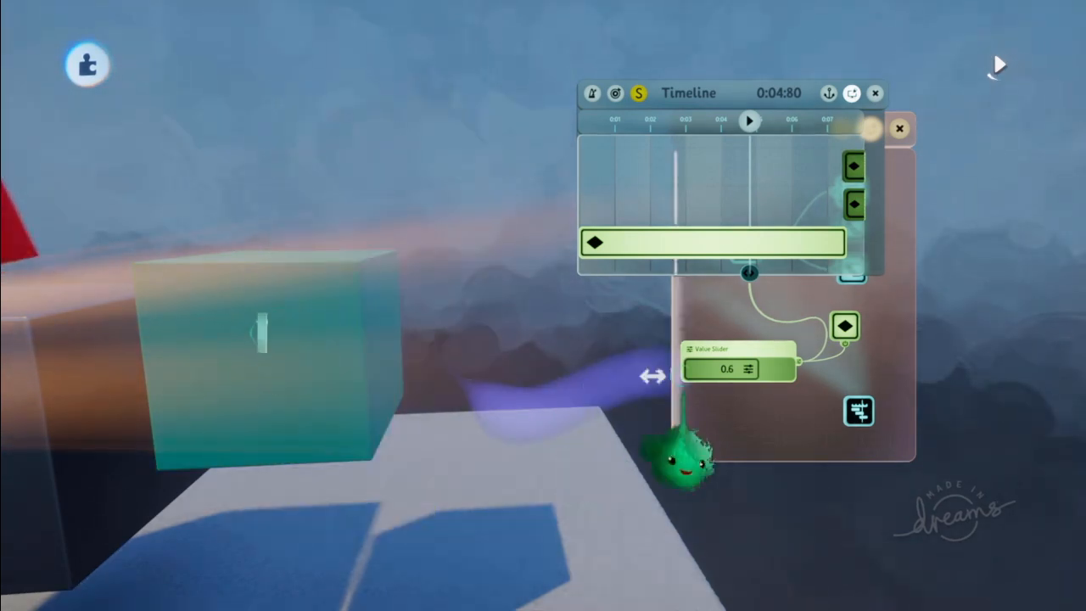
{"action": "left_click", "coordinate": [749, 121]}
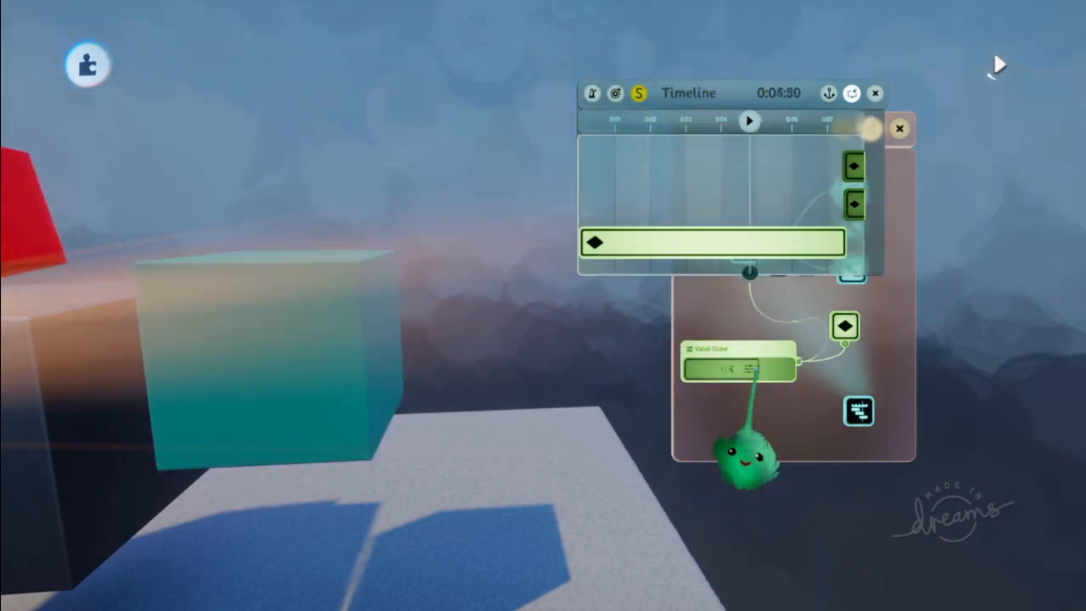
{"action": "left_click", "coordinate": [748, 122]}
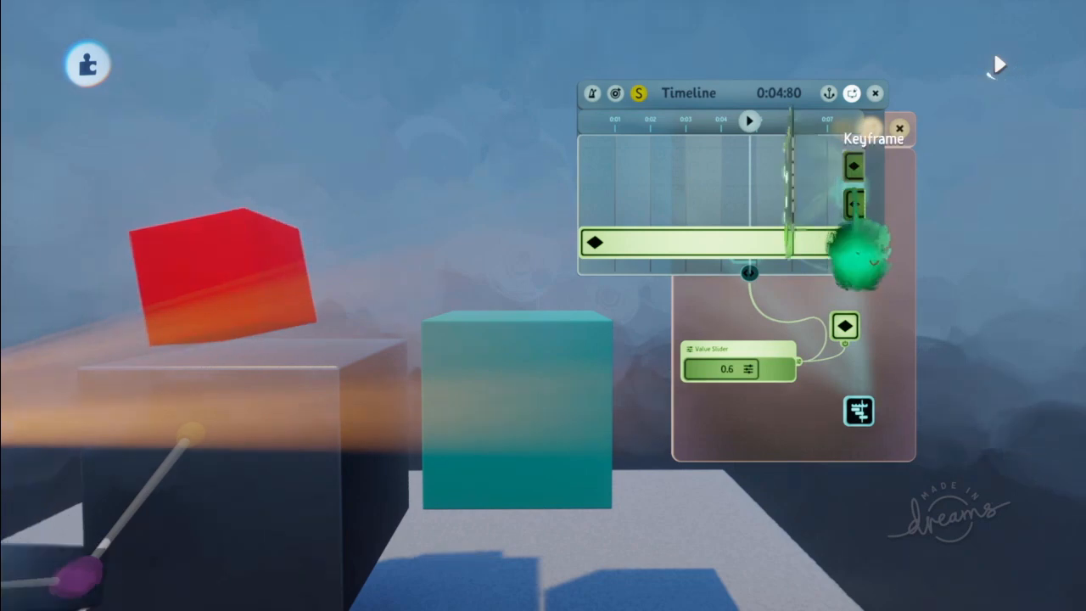
{"action": "left_click", "coordinate": [852, 166]}
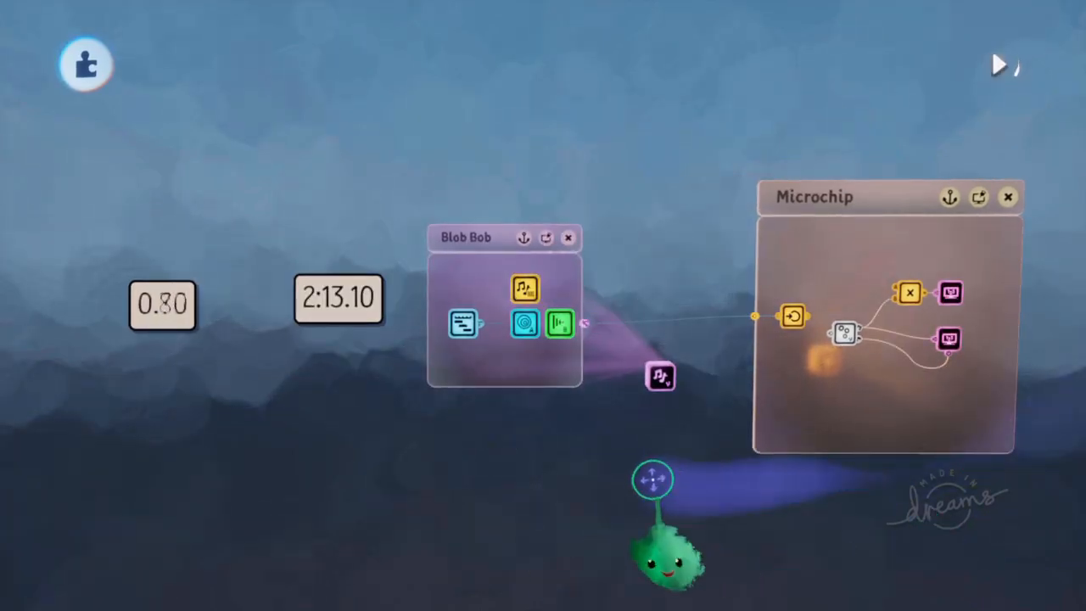
Step: Switch from edit mode into play mode to test the scene
{"action": "left_click", "coordinate": [1000, 65]}
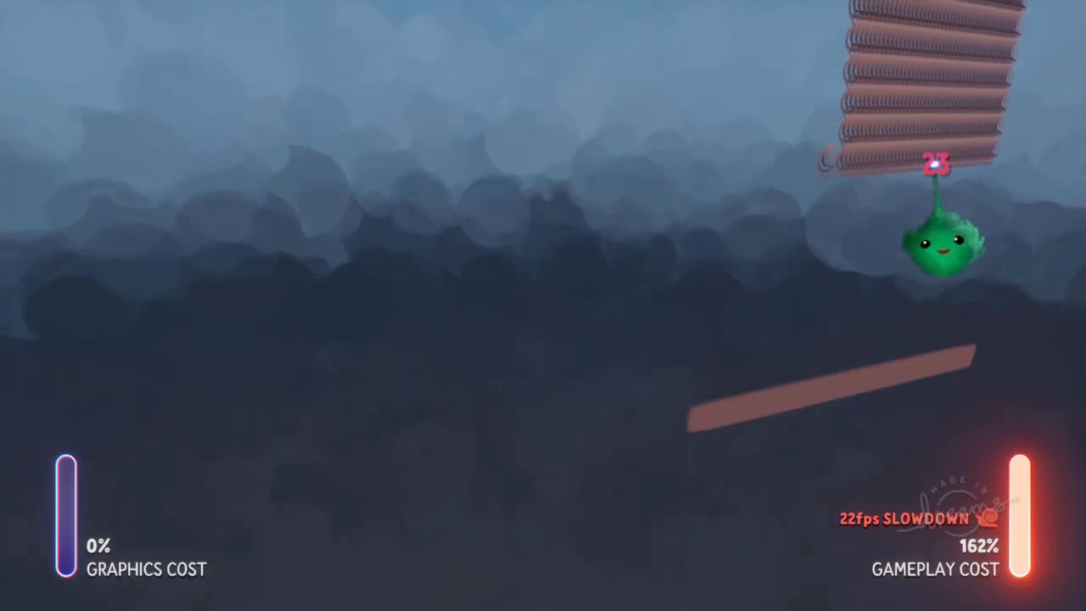